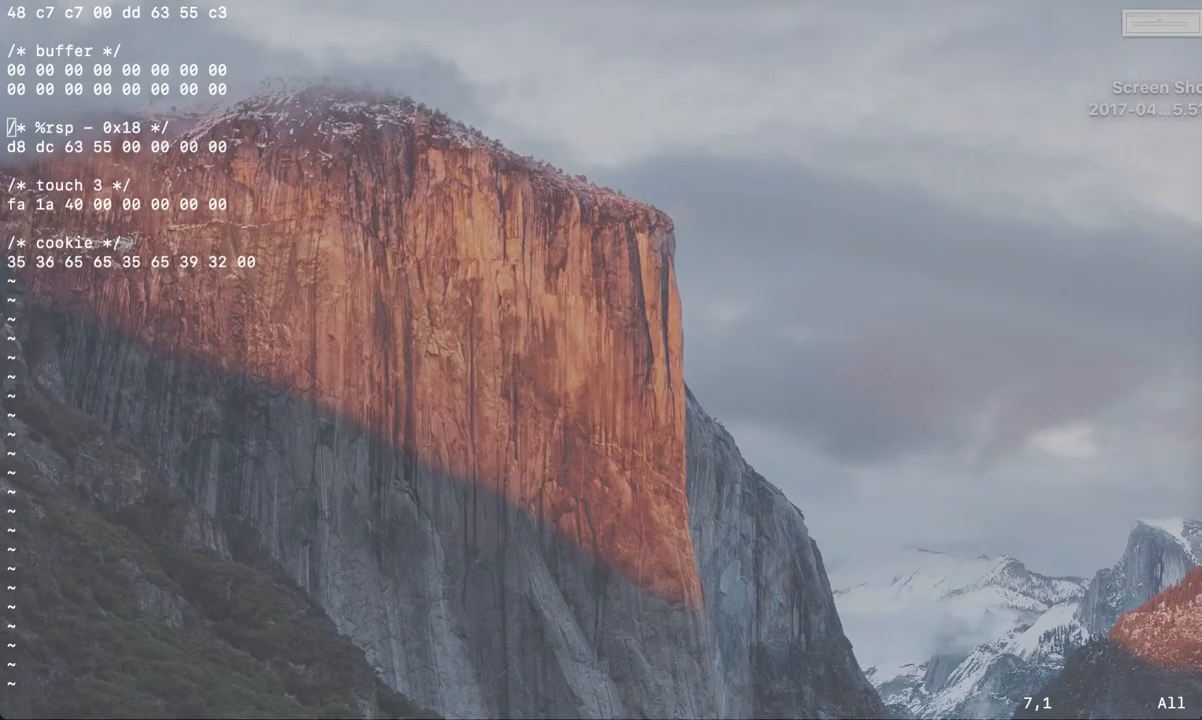
mouse_move(285, 28)
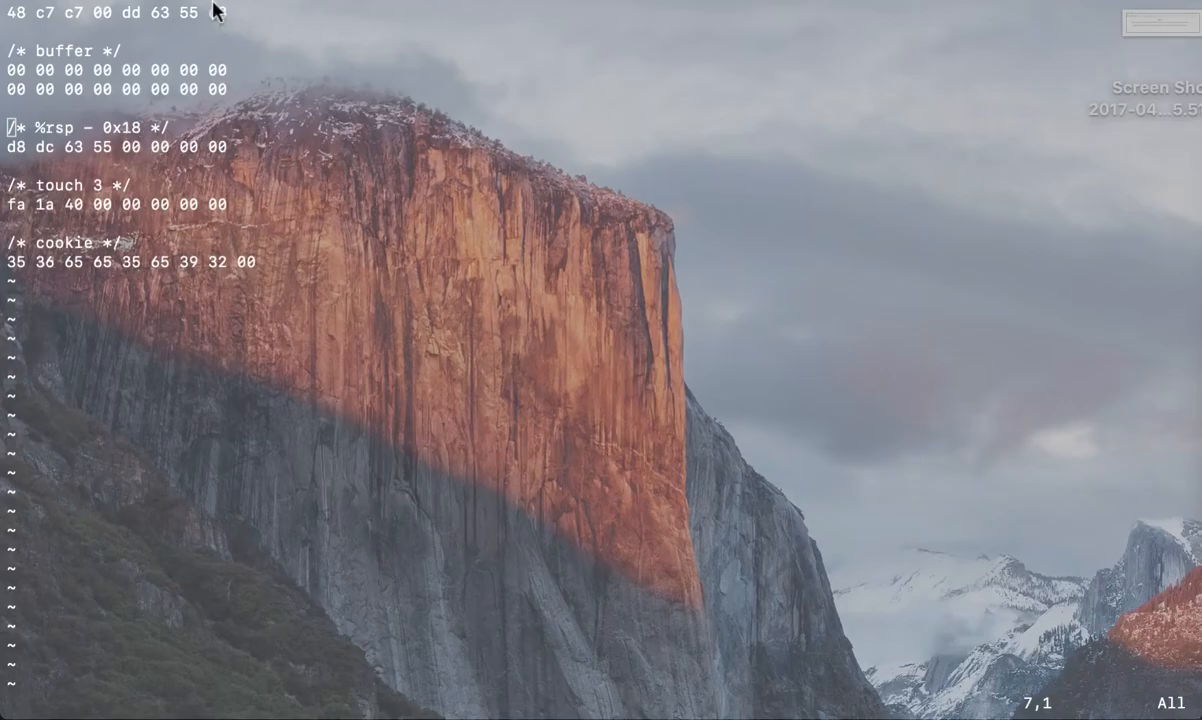
Check 0x5563DD00 in hex in Calculator's programmer mode, then close Calculator.
text(c3)
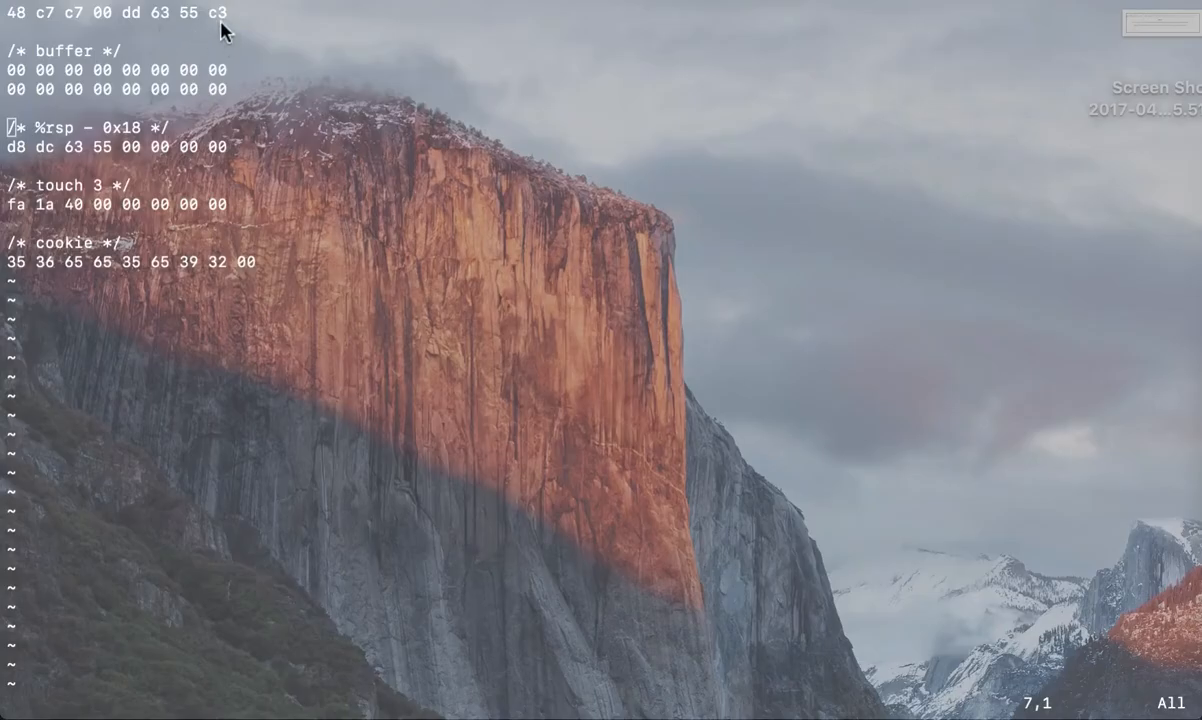
mouse_move(178, 24)
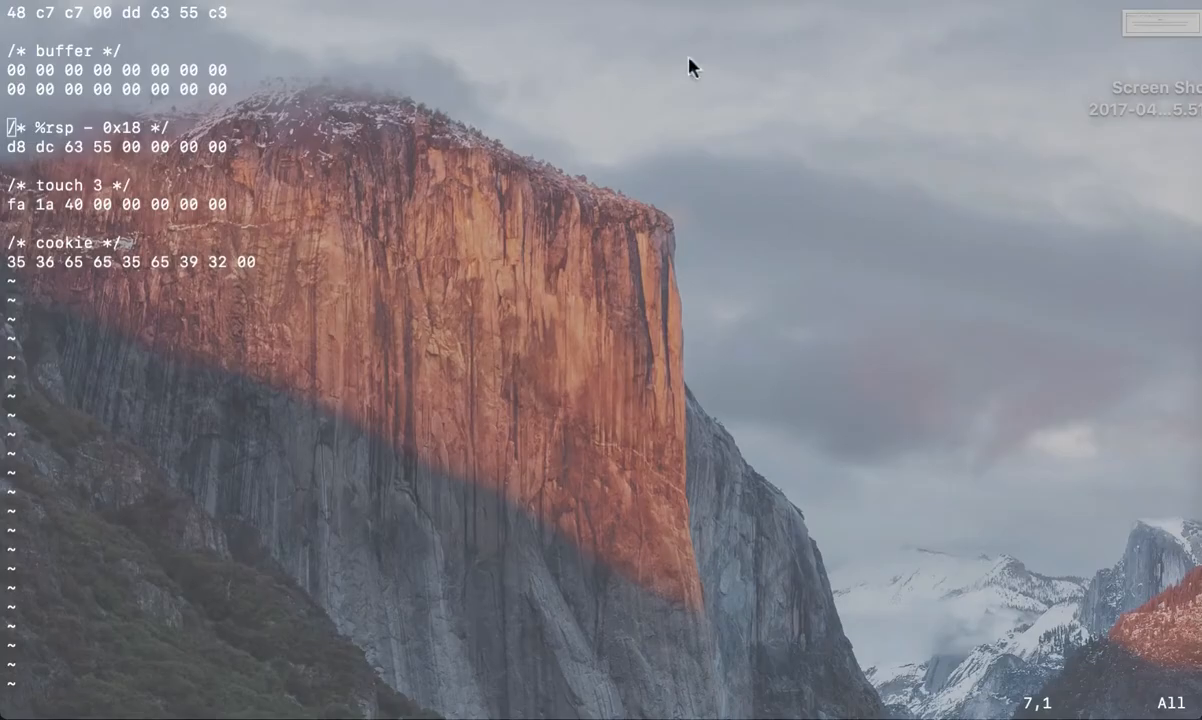
mouse_move(731, 67)
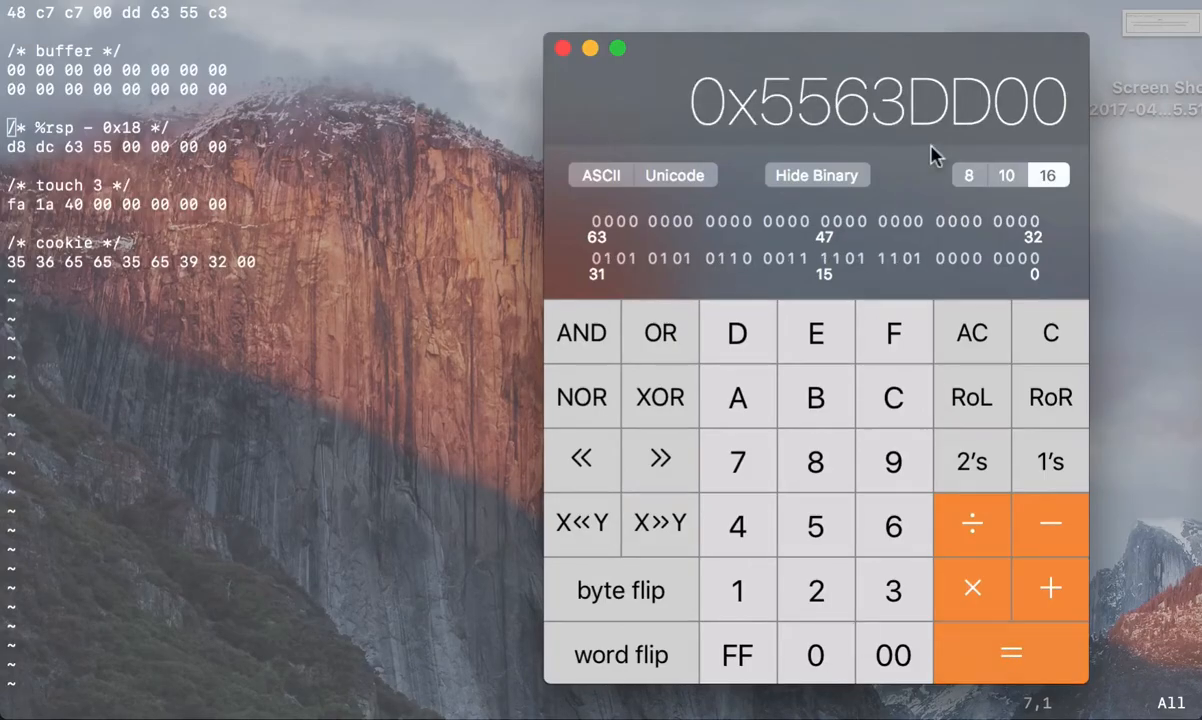
mouse_move(1035, 120)
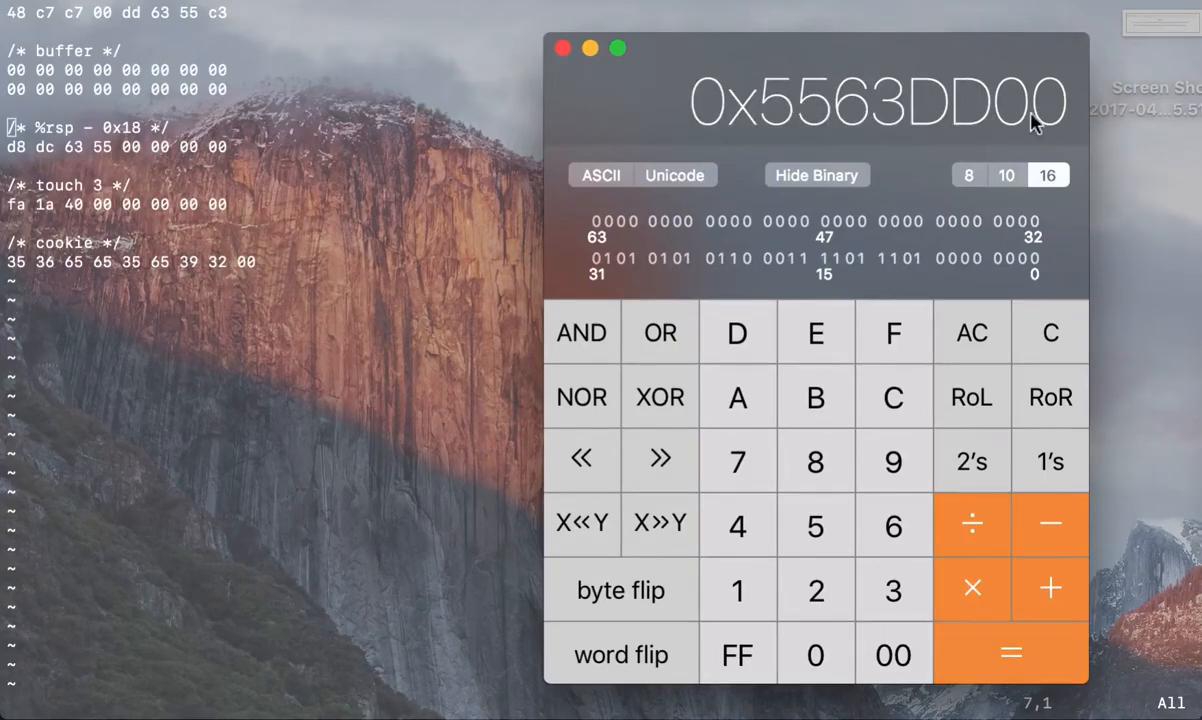
mouse_move(190, 30)
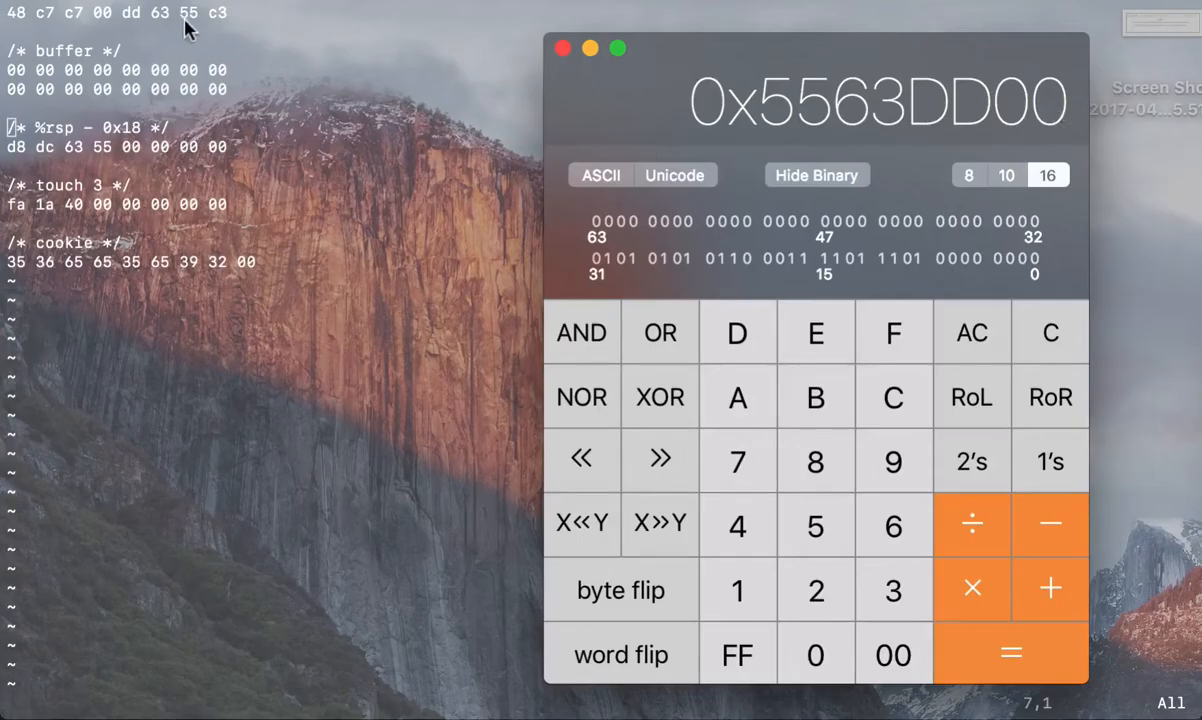
mouse_move(767, 140)
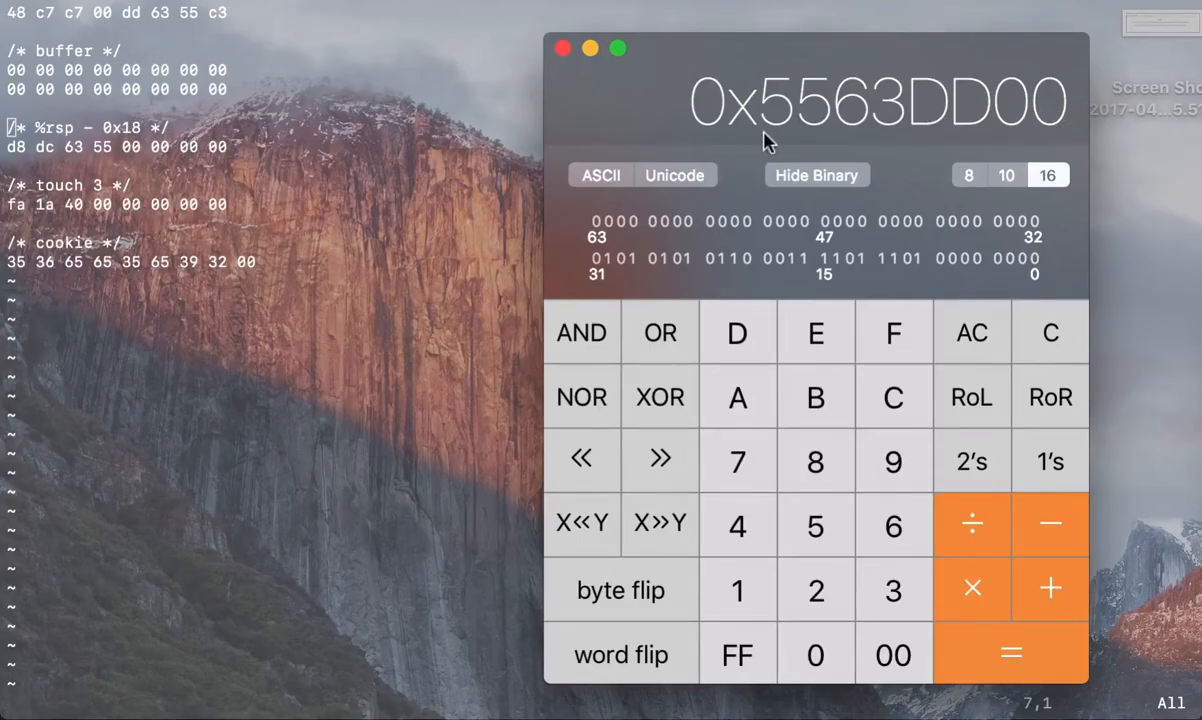
mouse_move(258, 37)
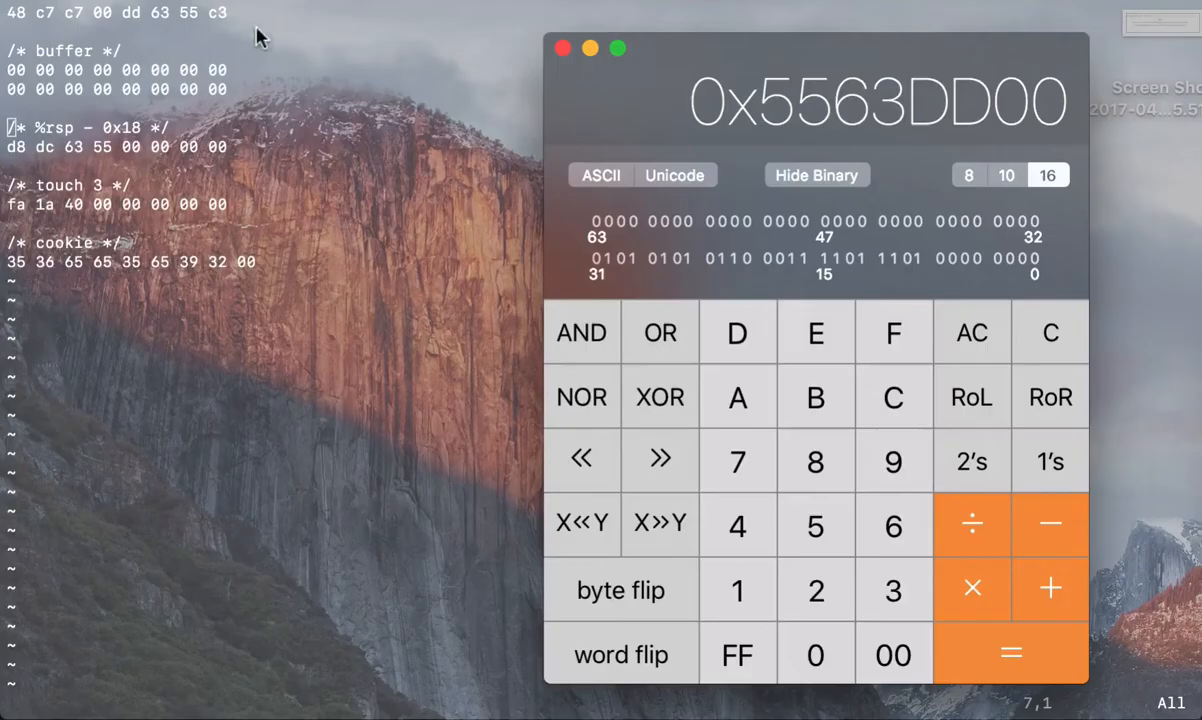
mouse_move(1015, 145)
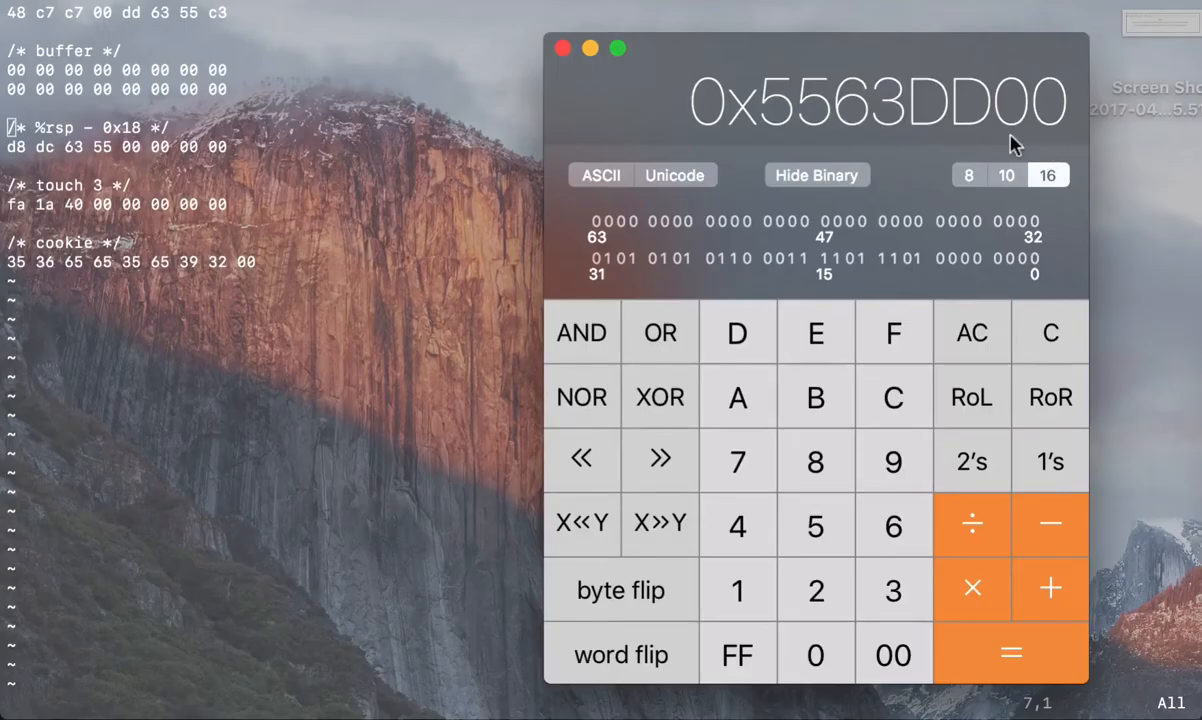
mouse_move(185, 43)
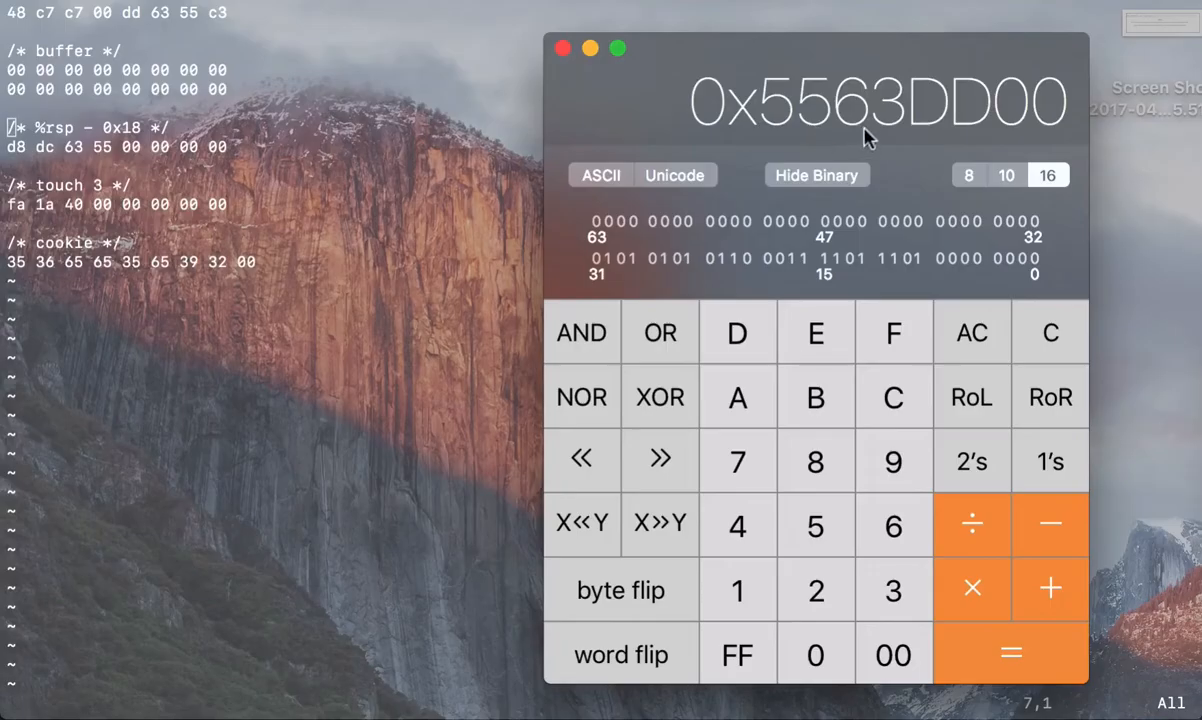
mouse_move(790, 117)
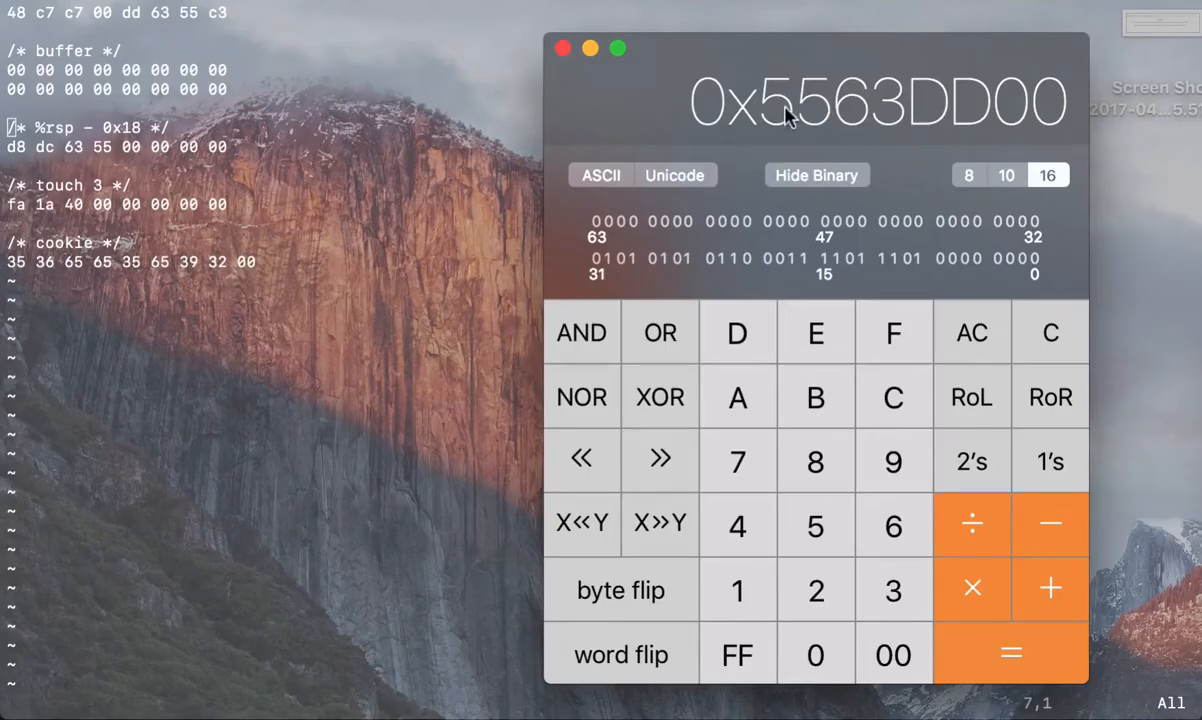
mouse_move(197, 22)
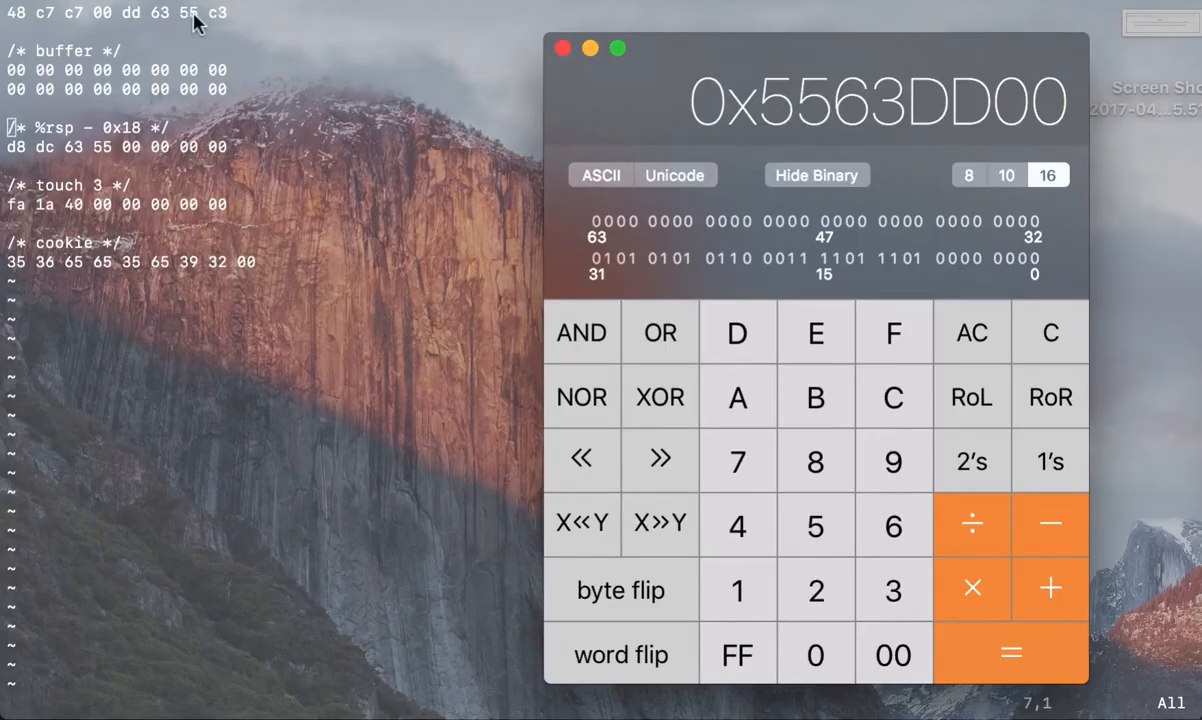
mouse_move(564, 48)
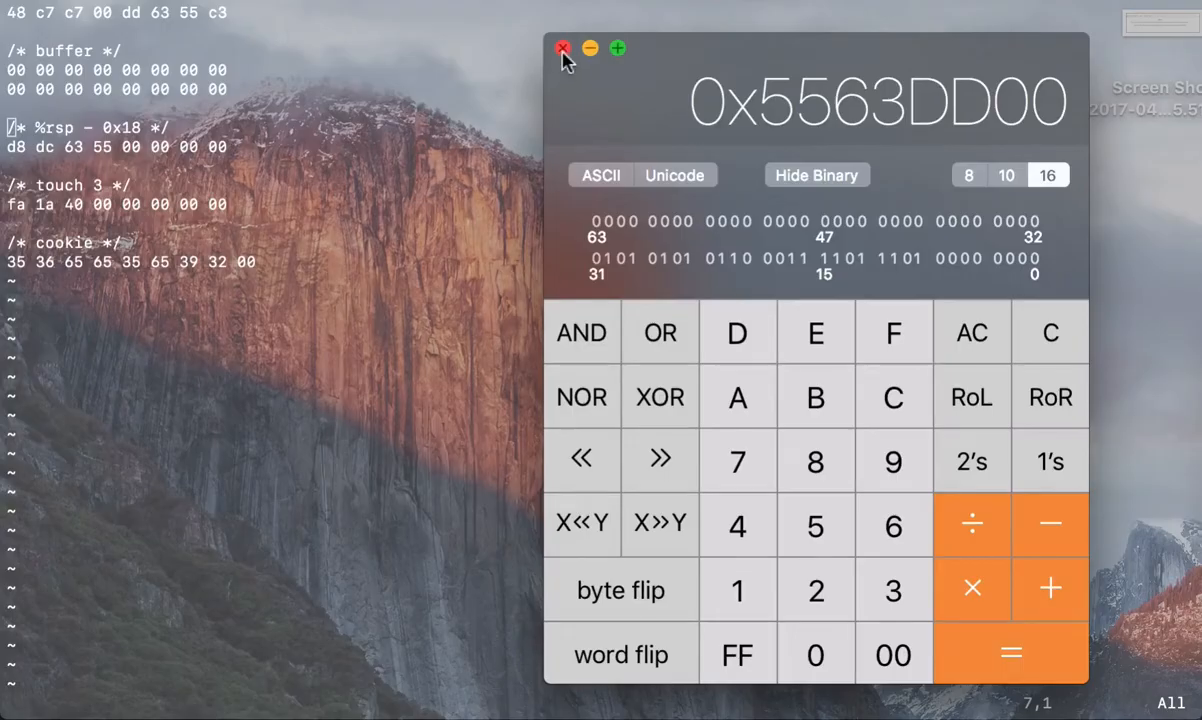
click(563, 48)
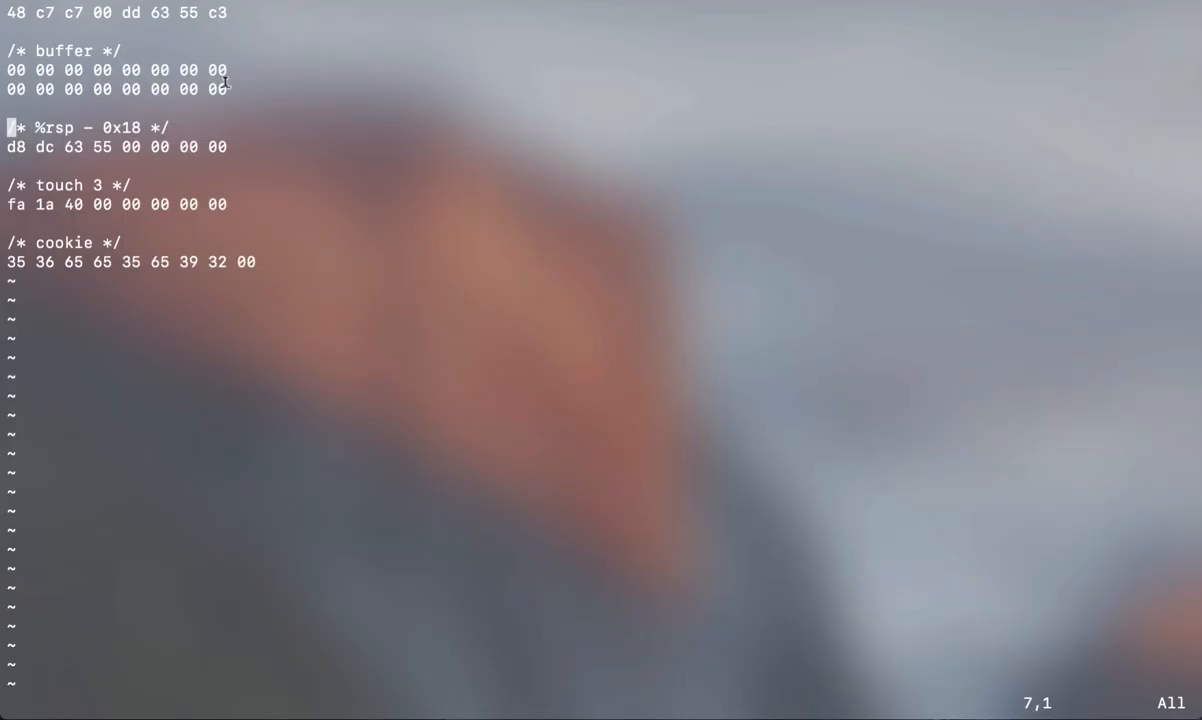
mouse_move(240, 82)
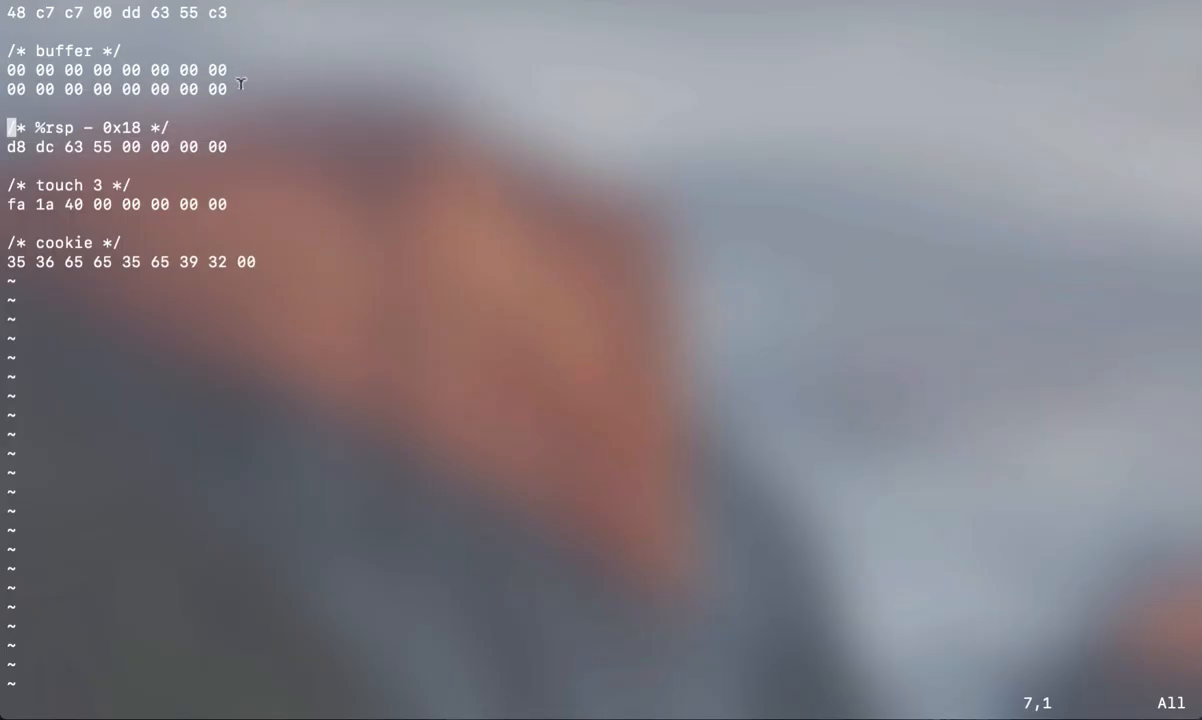
mouse_move(160, 32)
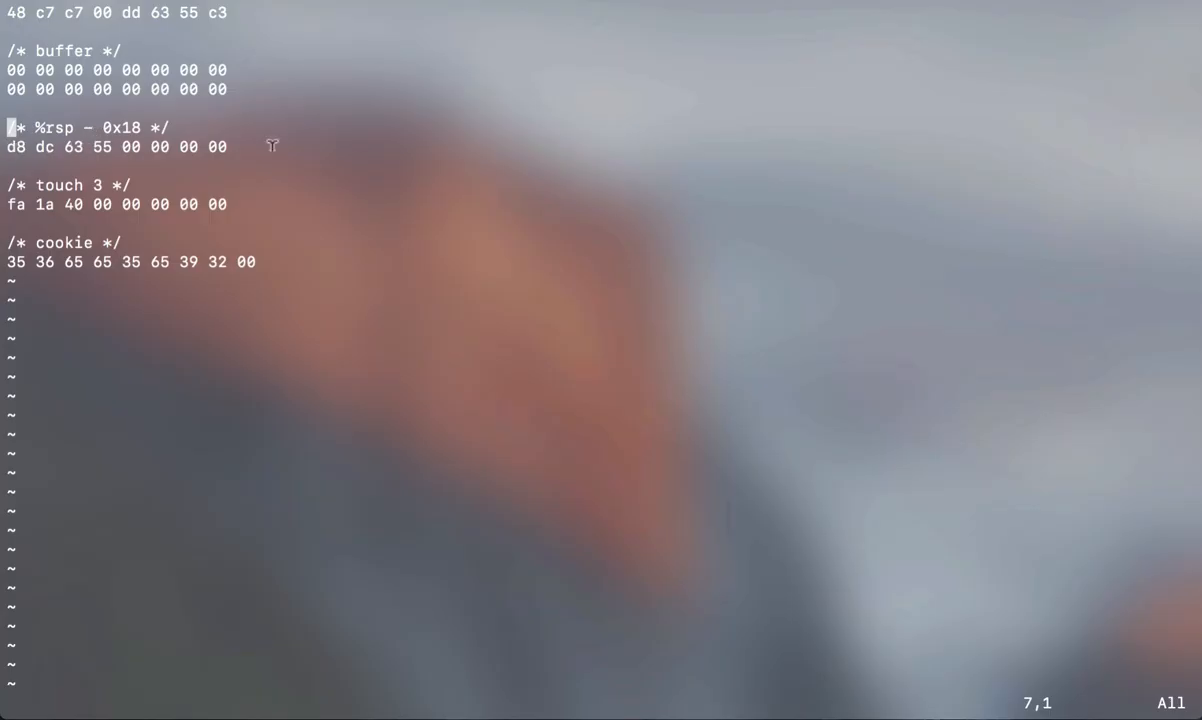
mouse_move(238, 184)
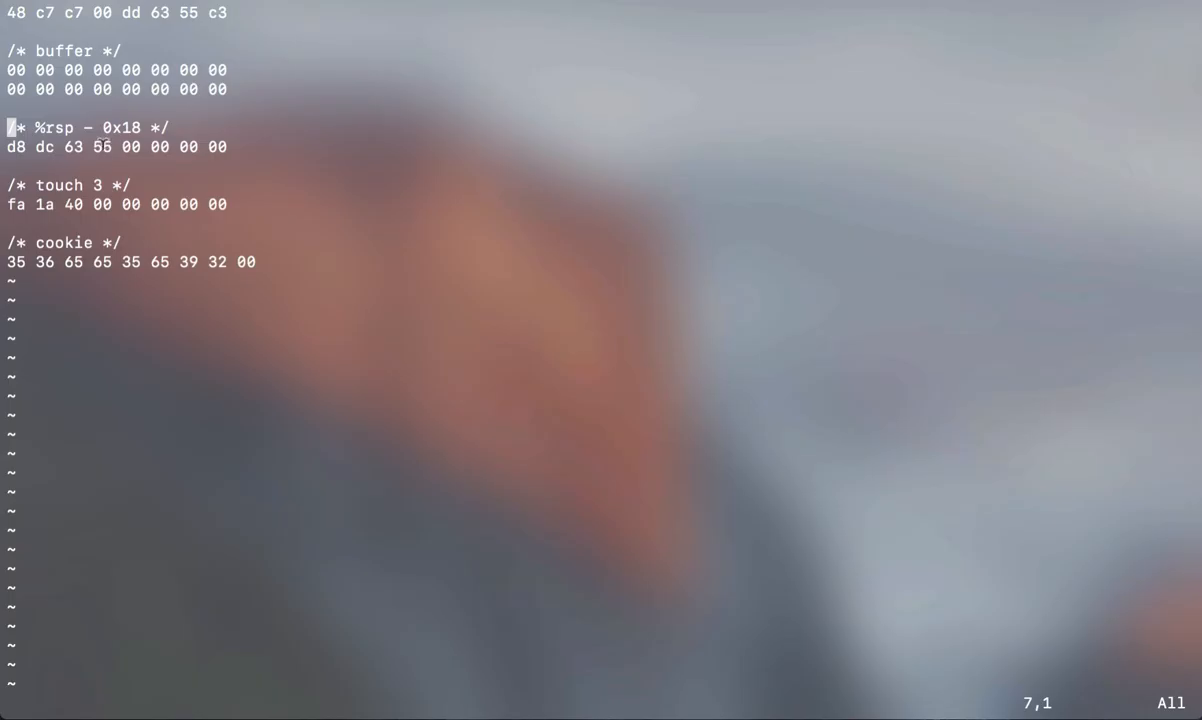
mouse_move(218, 190)
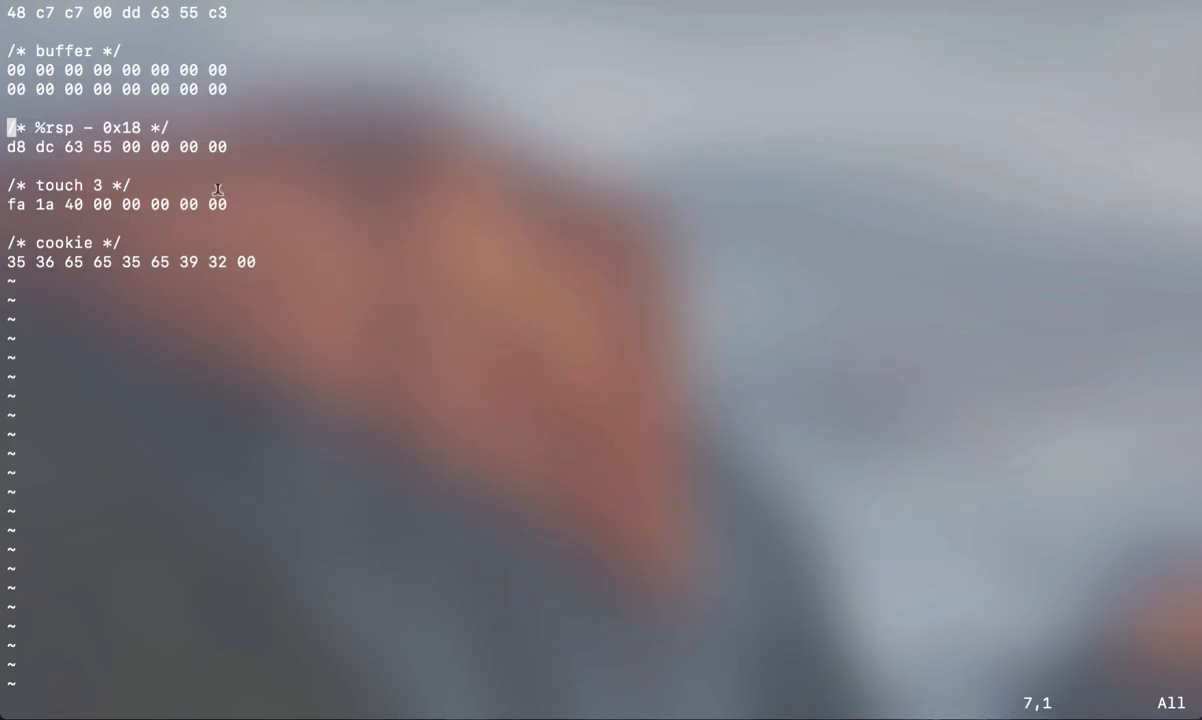
mouse_move(218, 190)
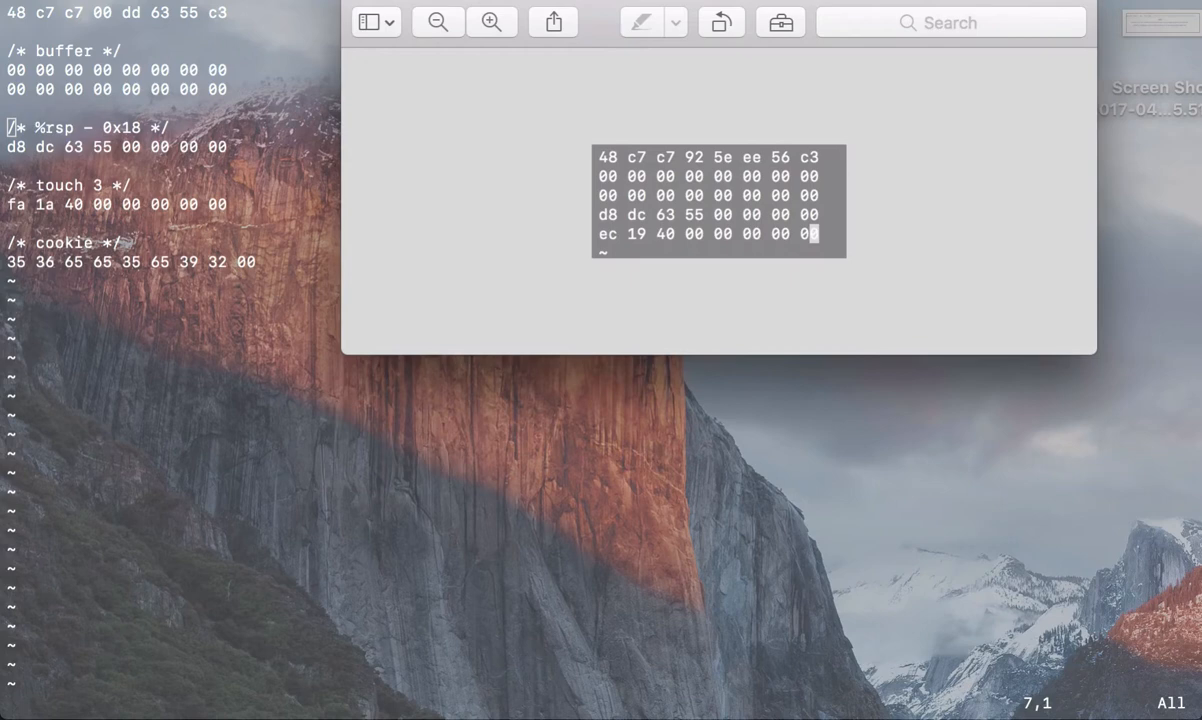
mouse_move(562, 193)
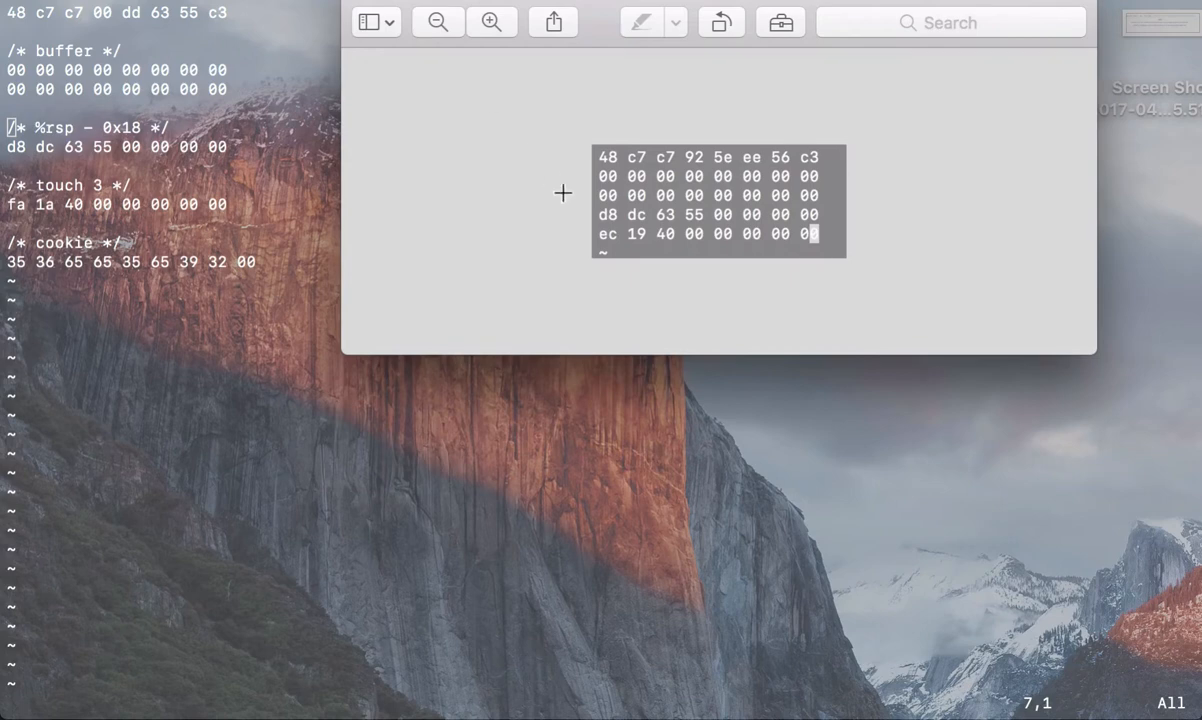
mouse_move(618, 218)
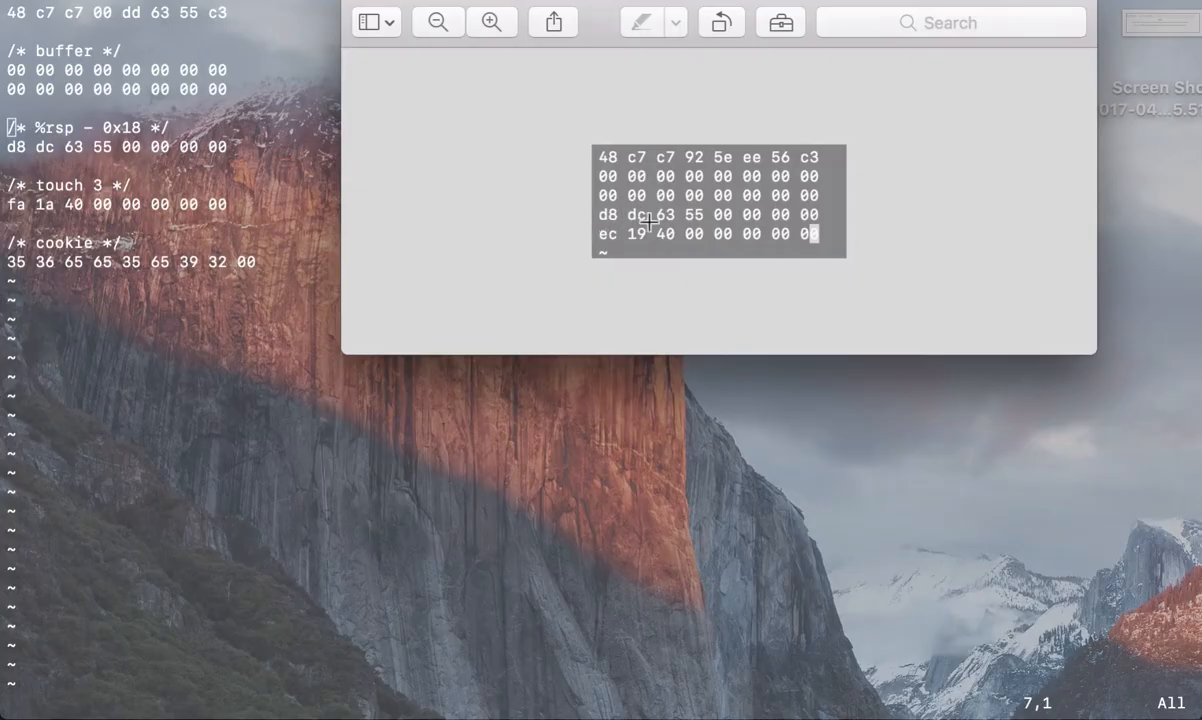
mouse_move(623, 218)
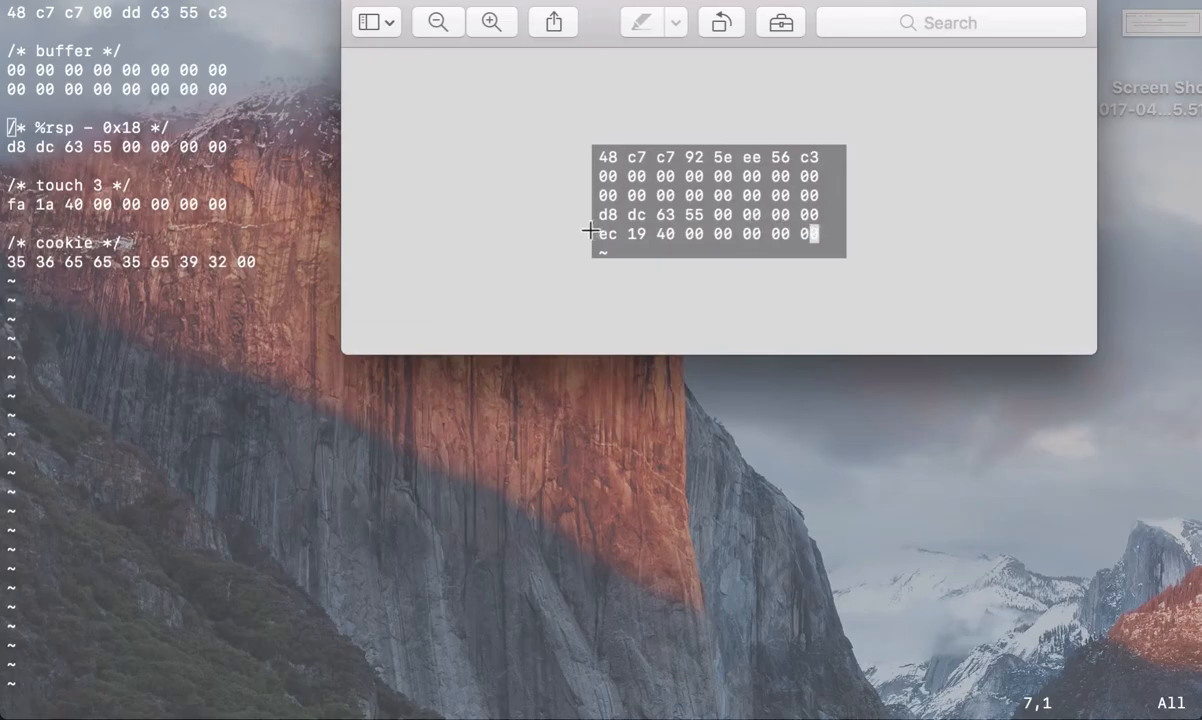
mouse_move(224, 145)
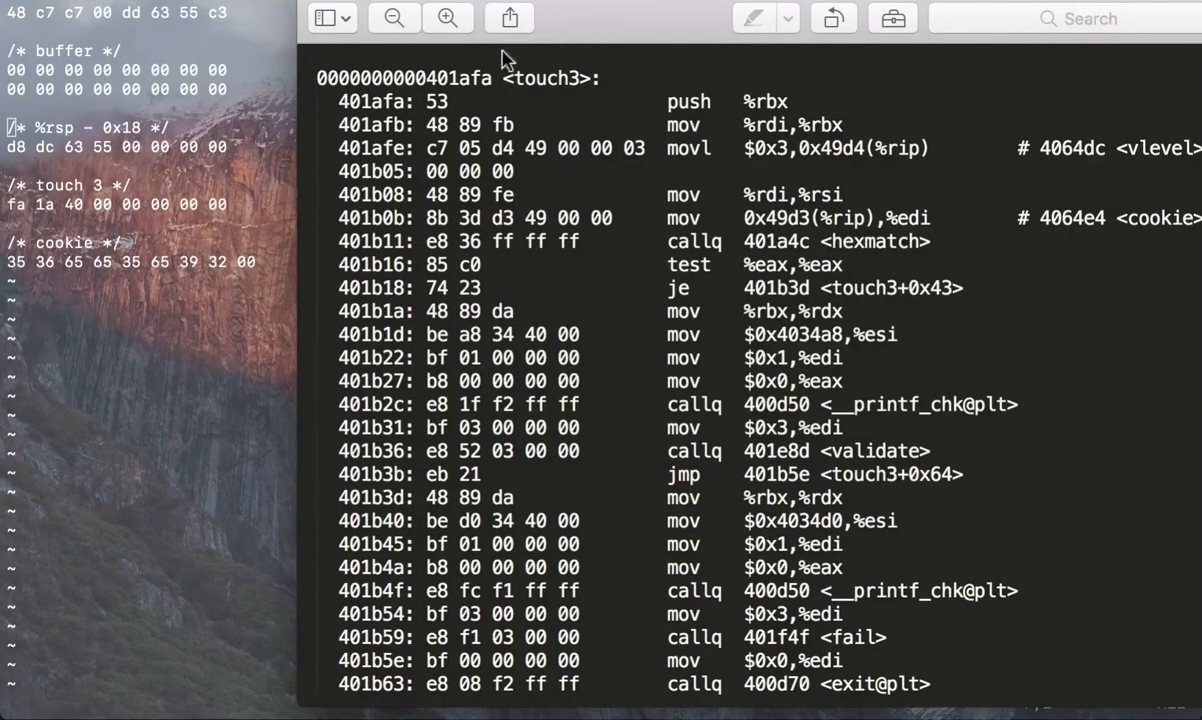
mouse_move(483, 95)
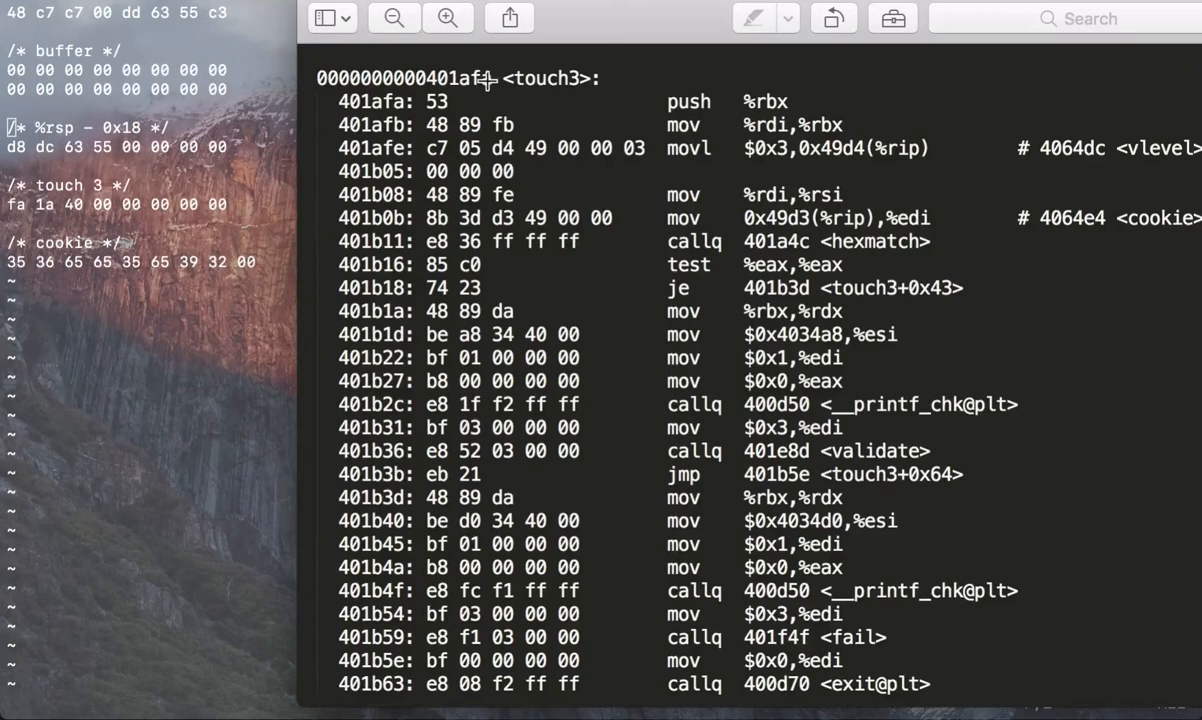
mouse_move(478, 82)
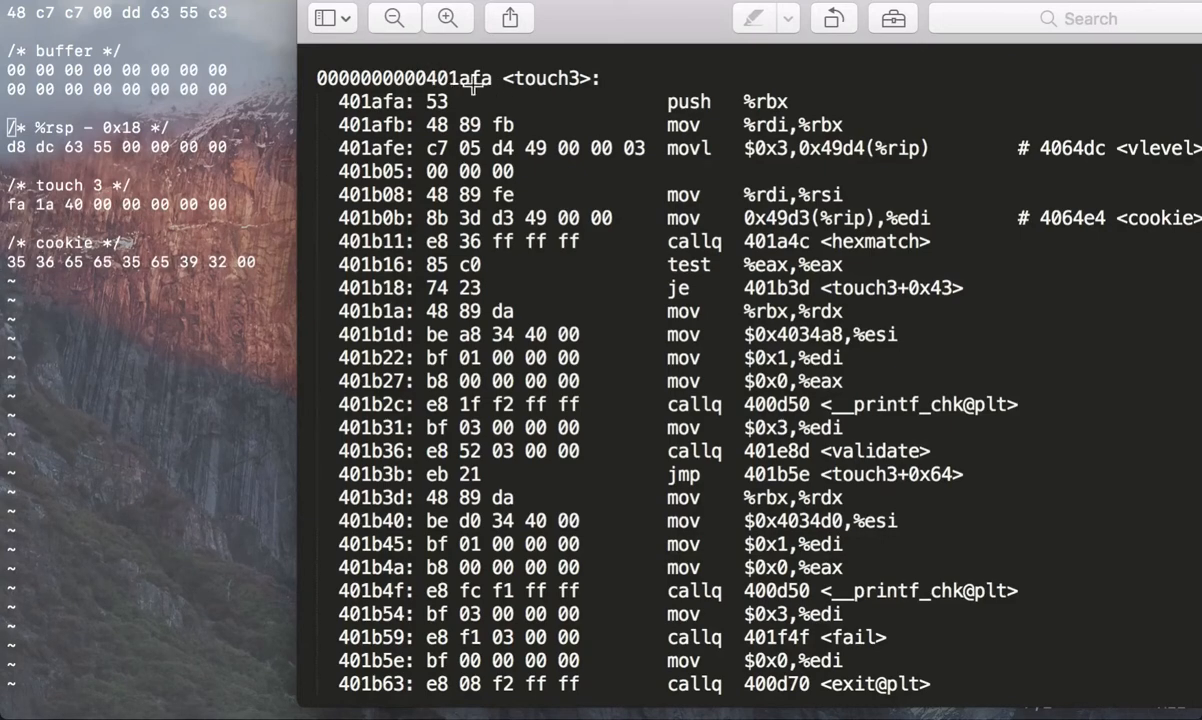
mouse_move(95, 250)
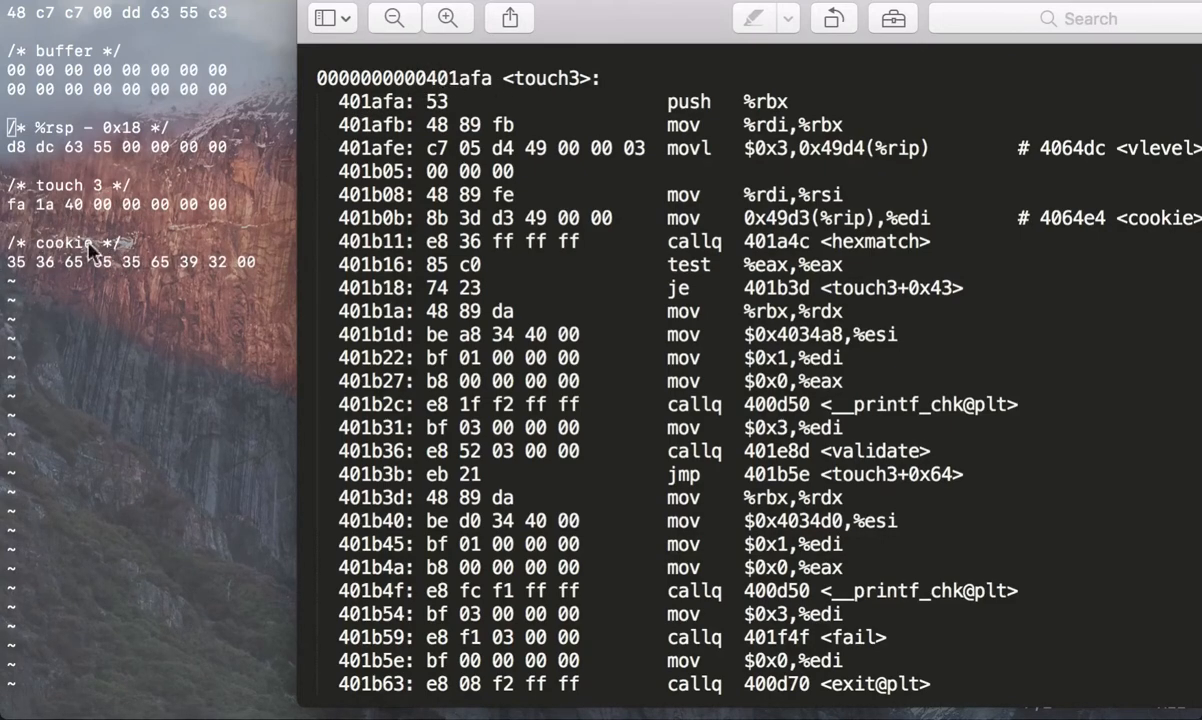
mouse_move(367, 22)
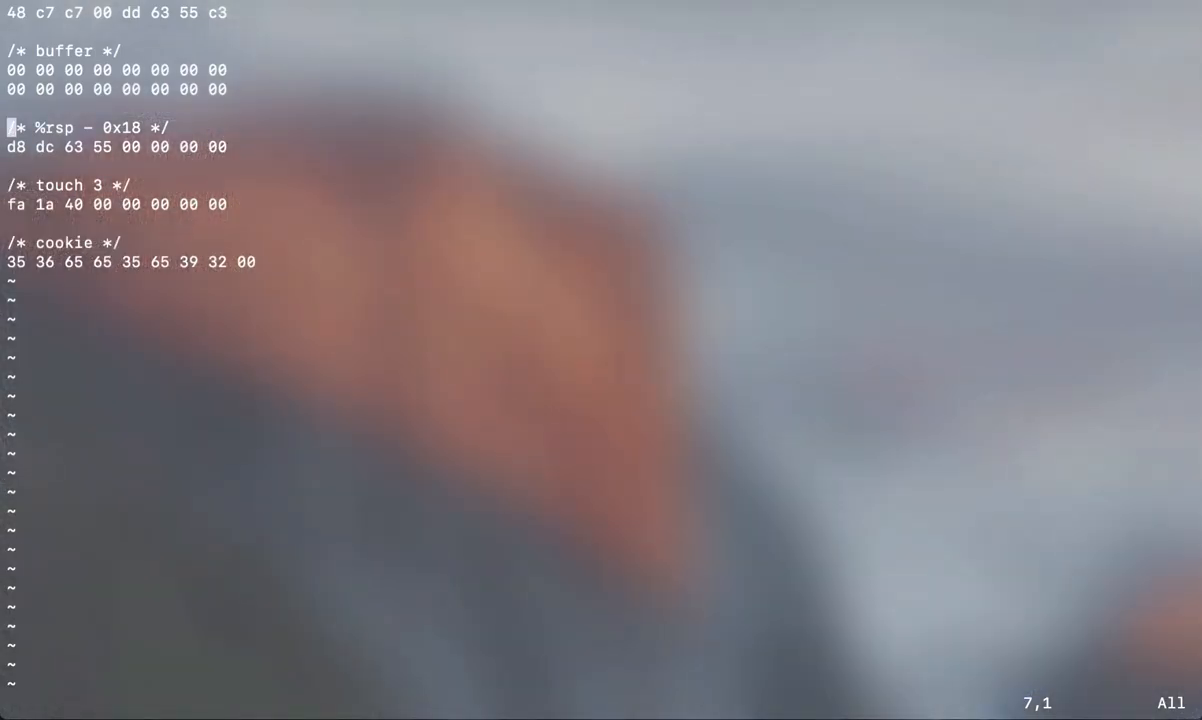
mouse_move(503, 132)
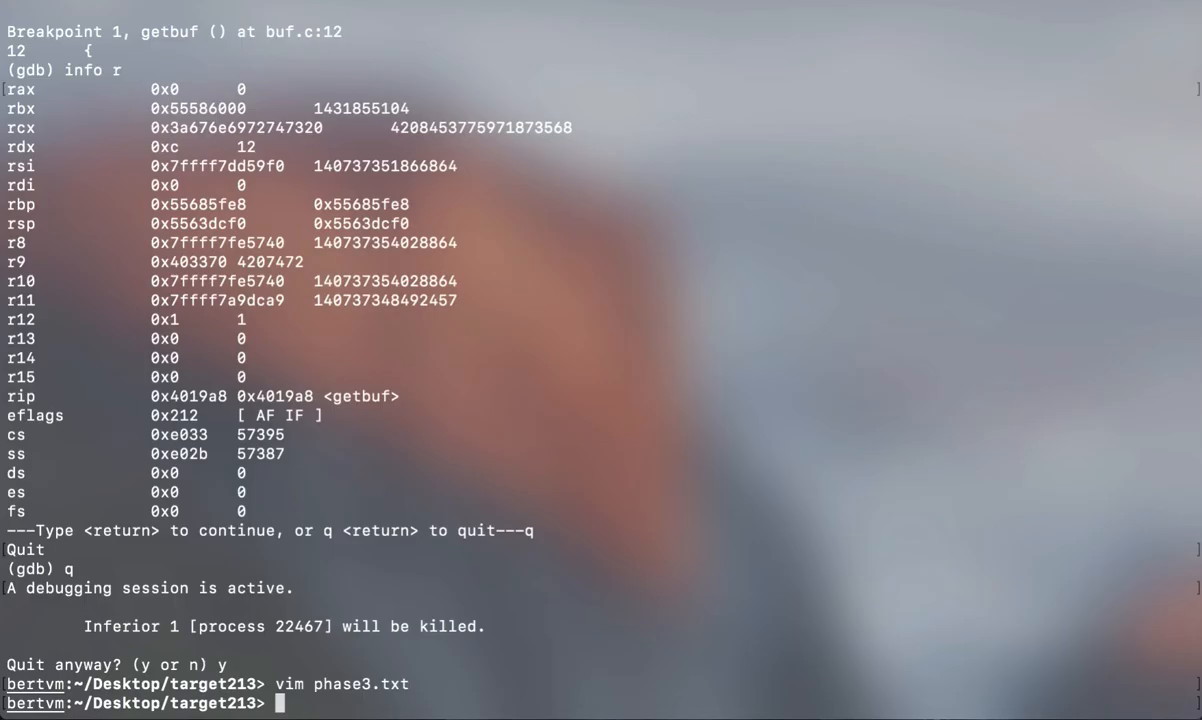
Run vim cookie.txt to display the cookie value 0x56ee5e92.
text(vim)
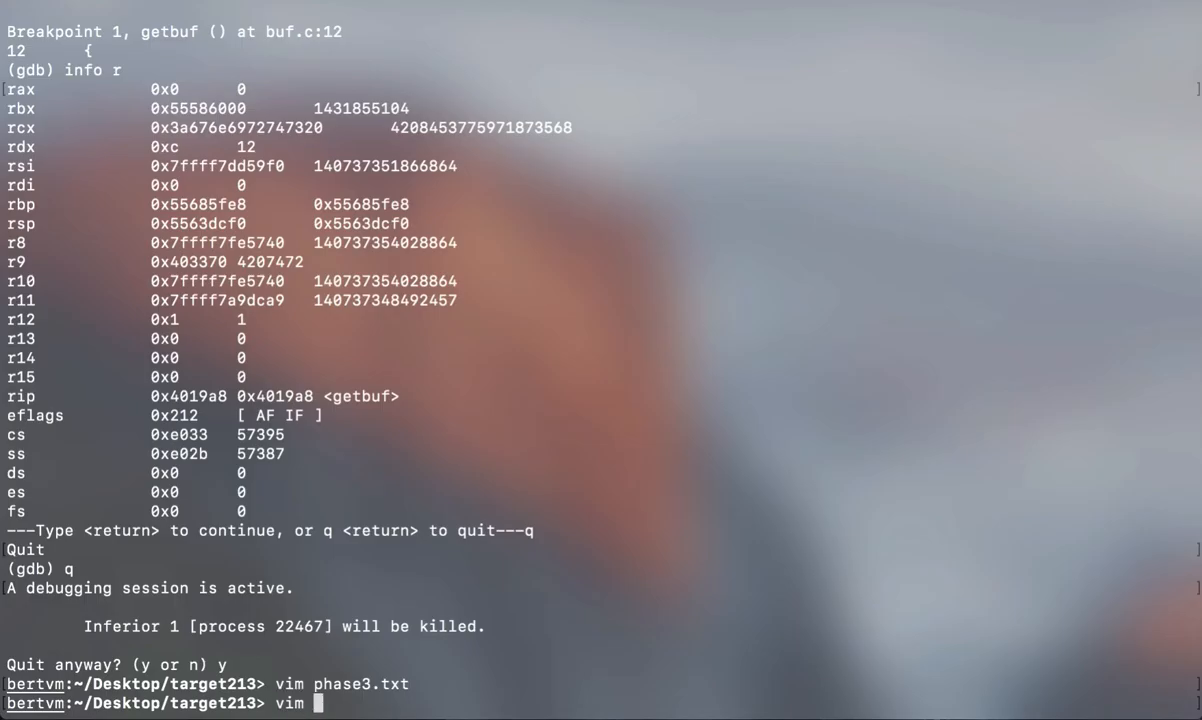
text(cookie.txt)
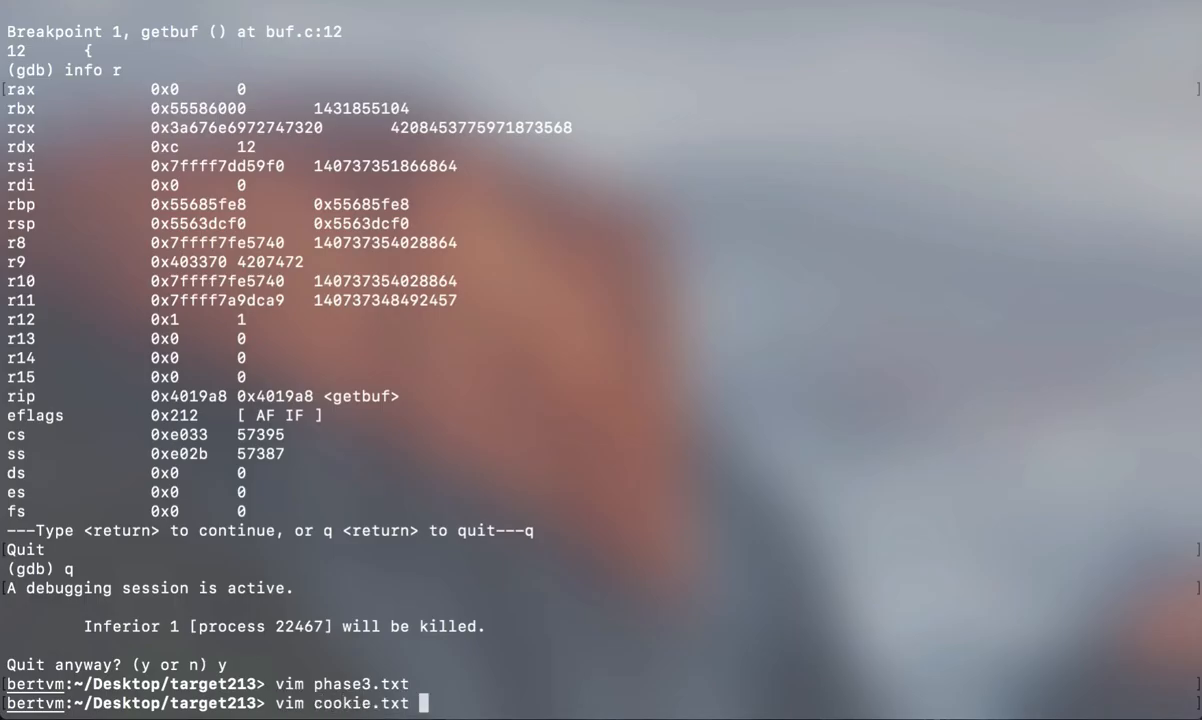
key(Return)
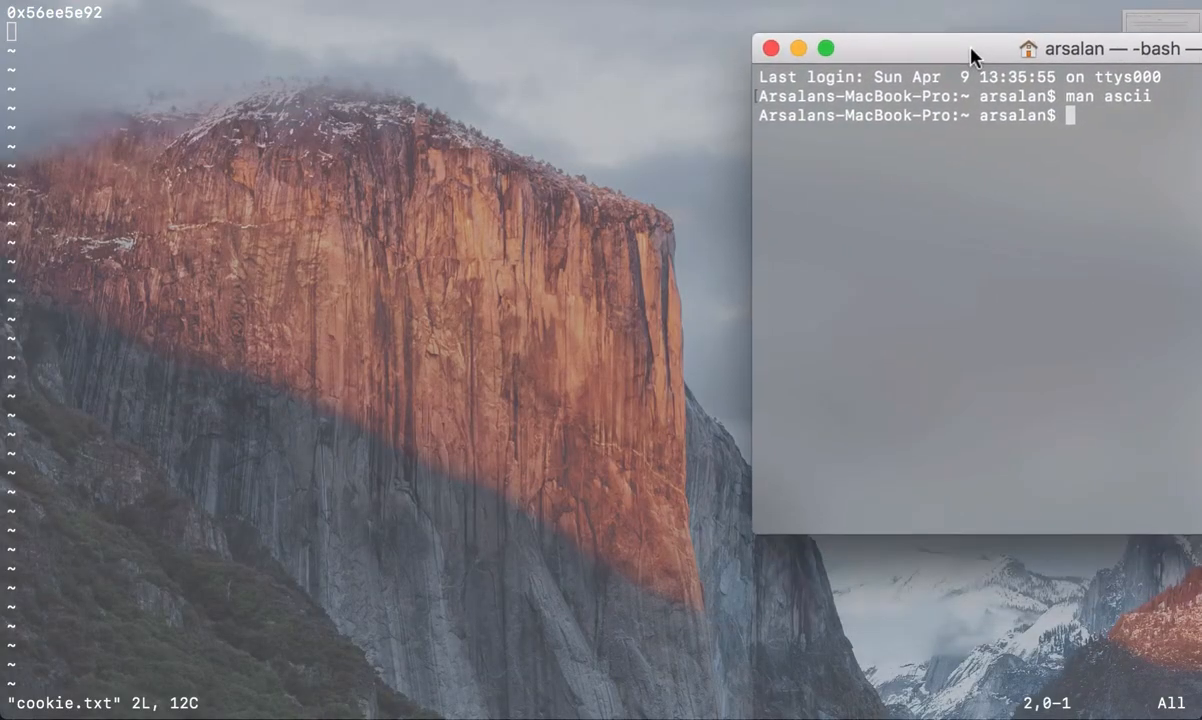
Move the local Terminal aside, read the ASCII table via man ascii, then close that window.
drag(970, 48, 655, 12)
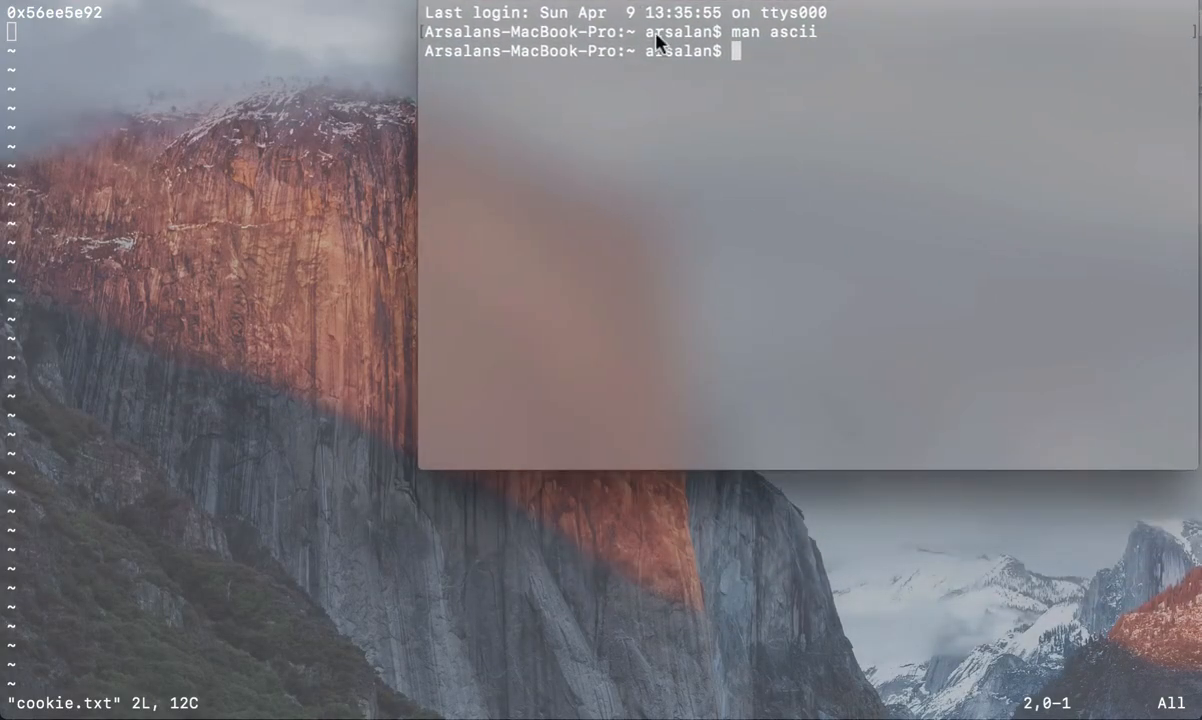
text(man ascii)
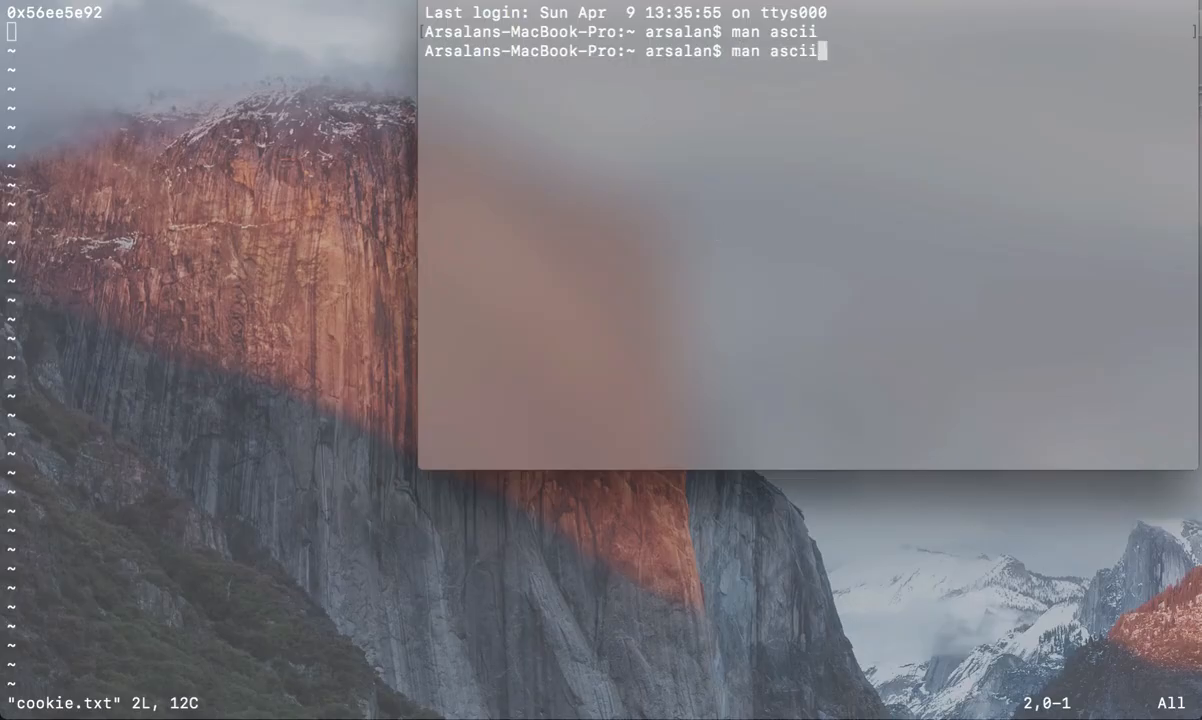
key(Return)
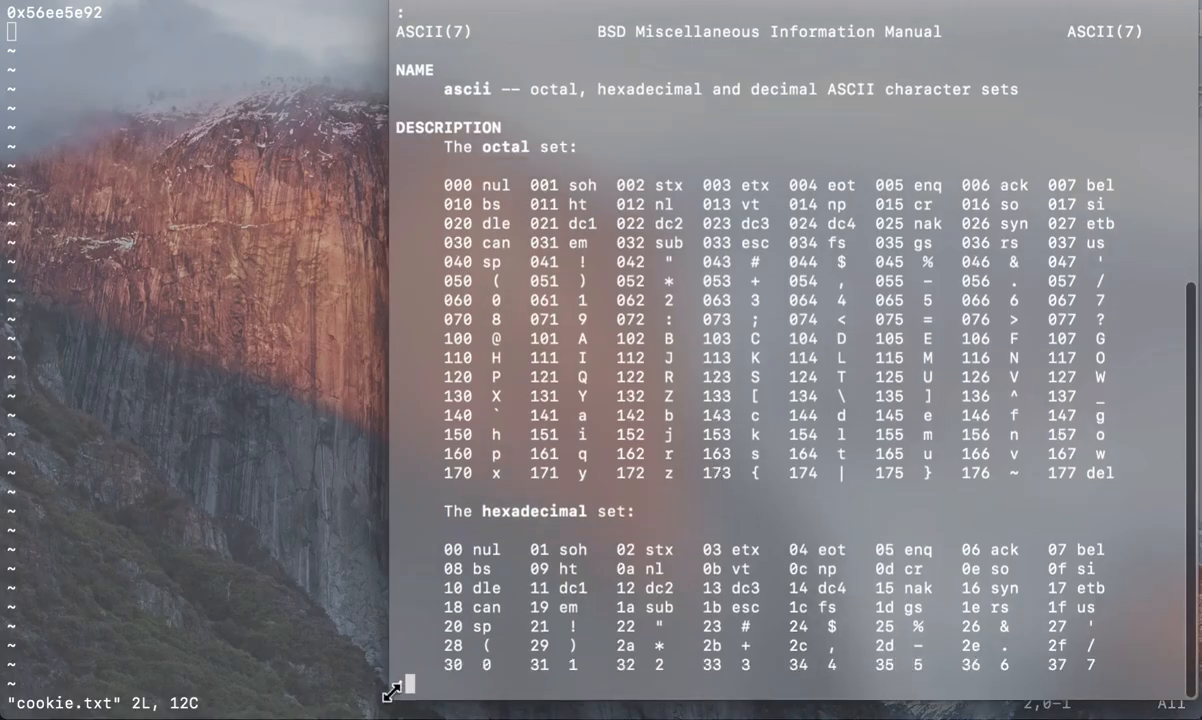
scroll(down, 3)
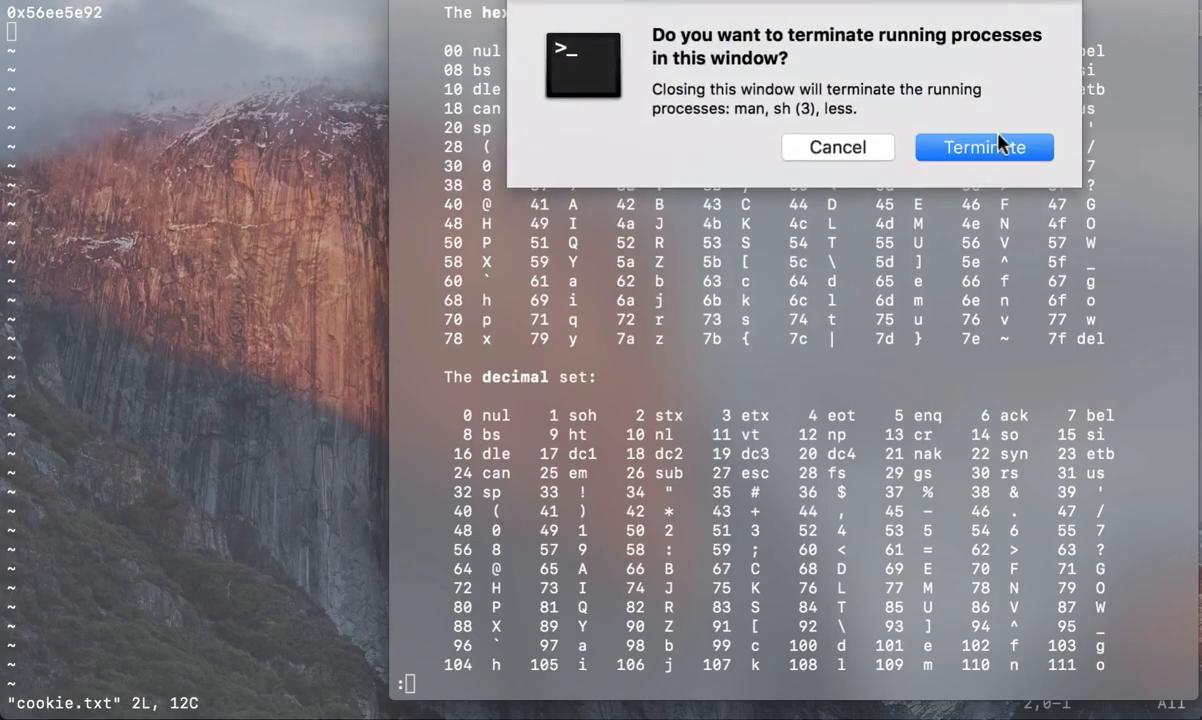
click(984, 147)
text(man as)
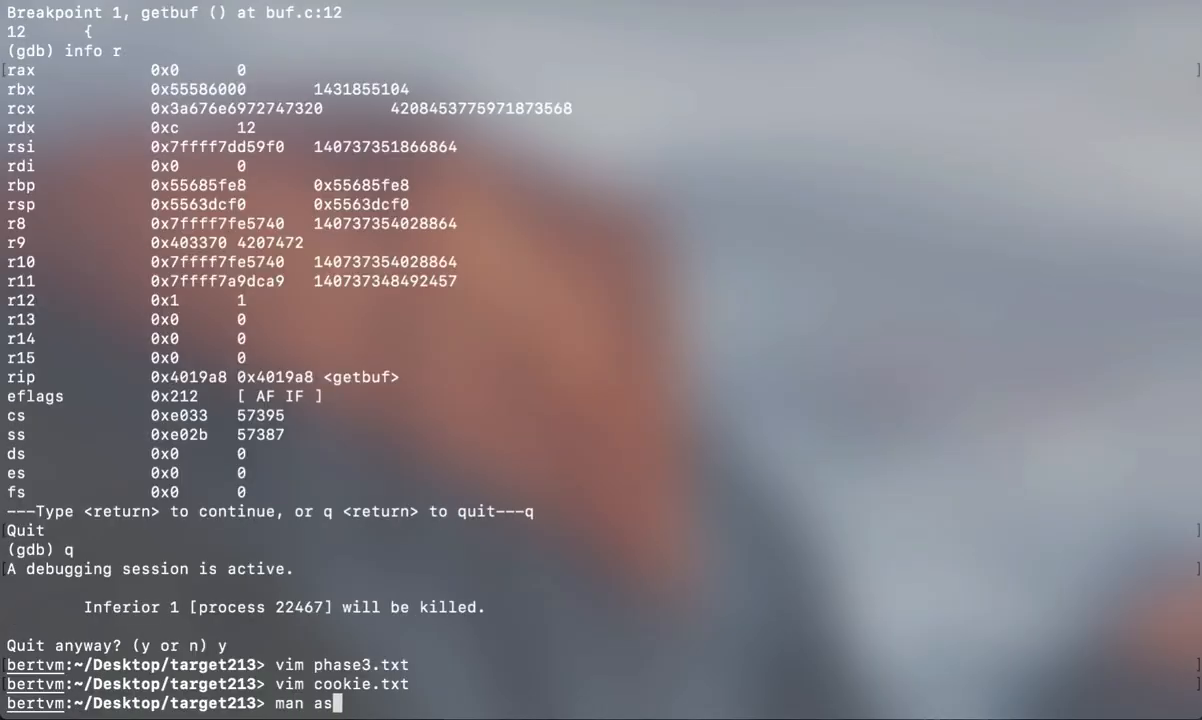
key(Return)
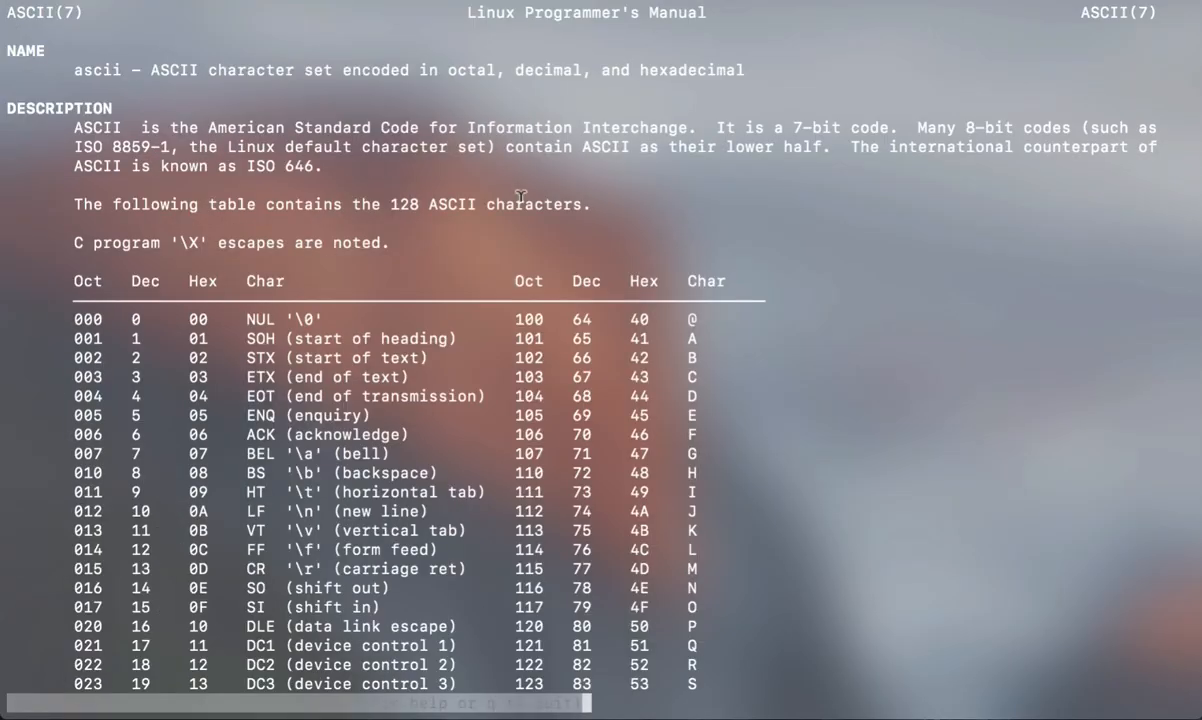
scroll(down, 3)
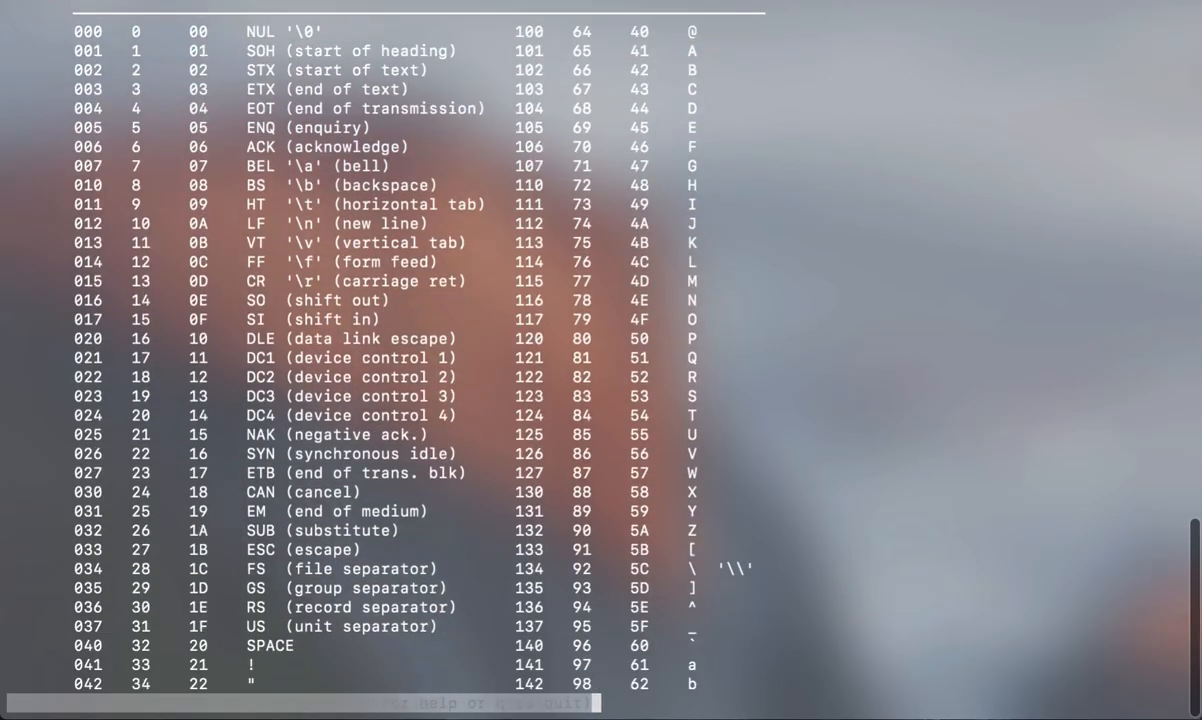
scroll(down, 3)
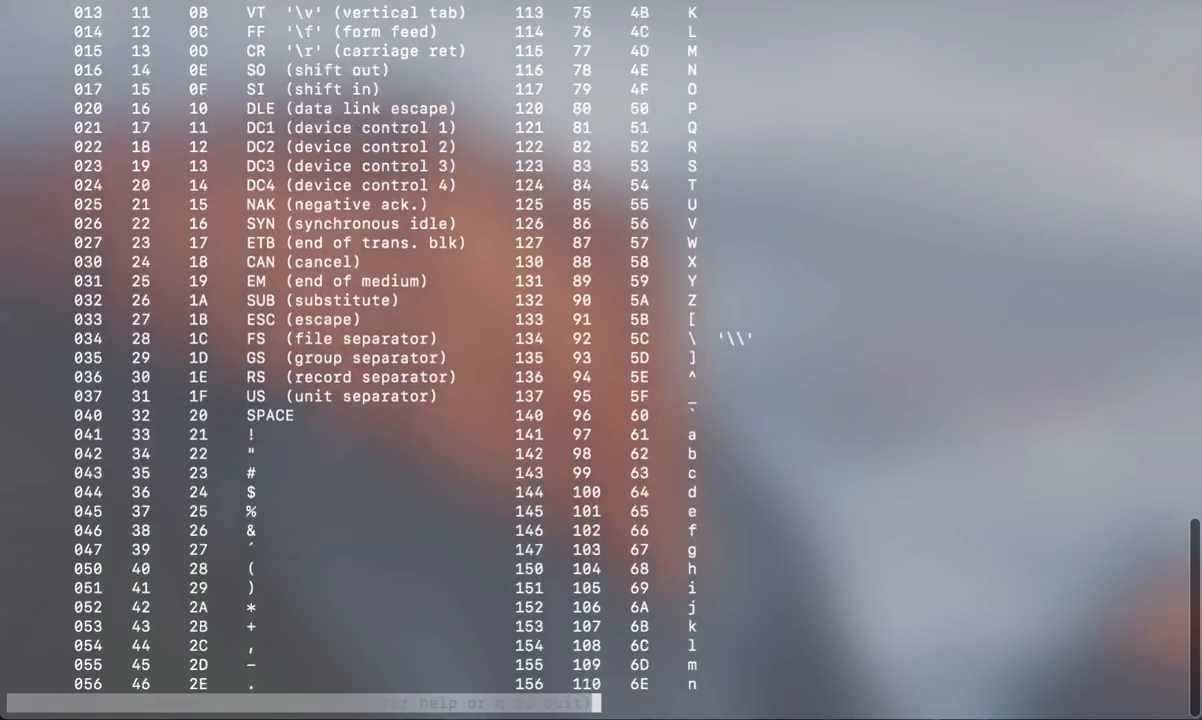
scroll(down, 3)
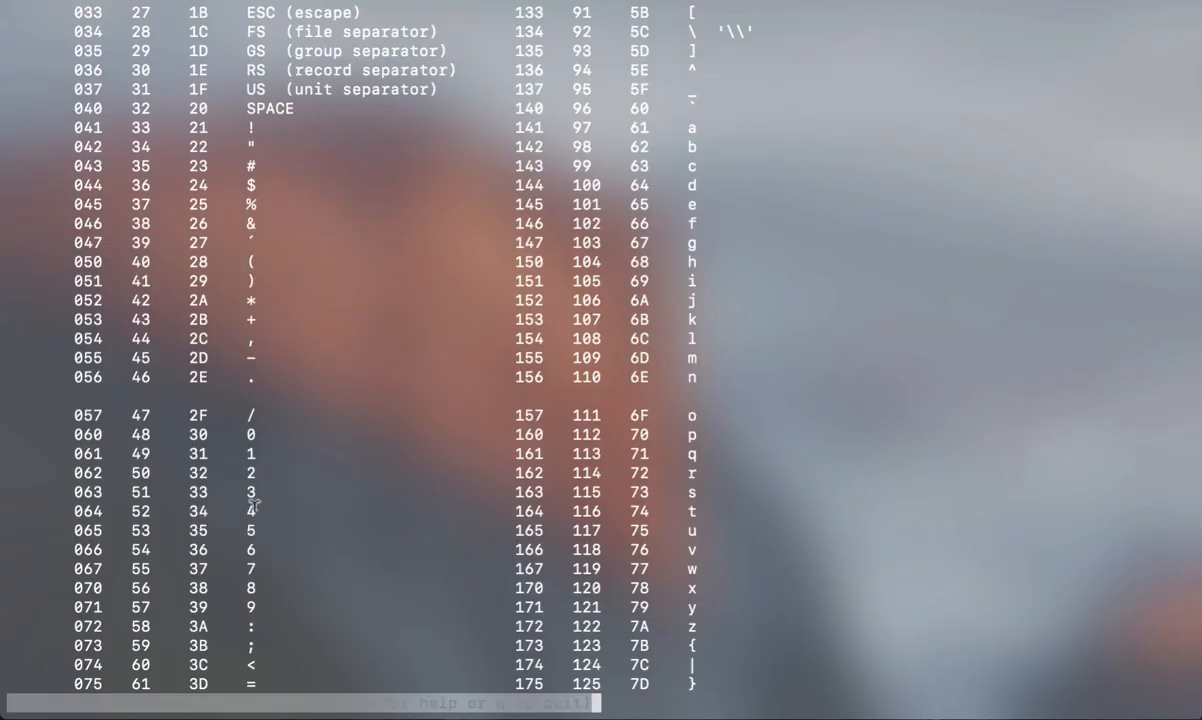
scroll(down, 3)
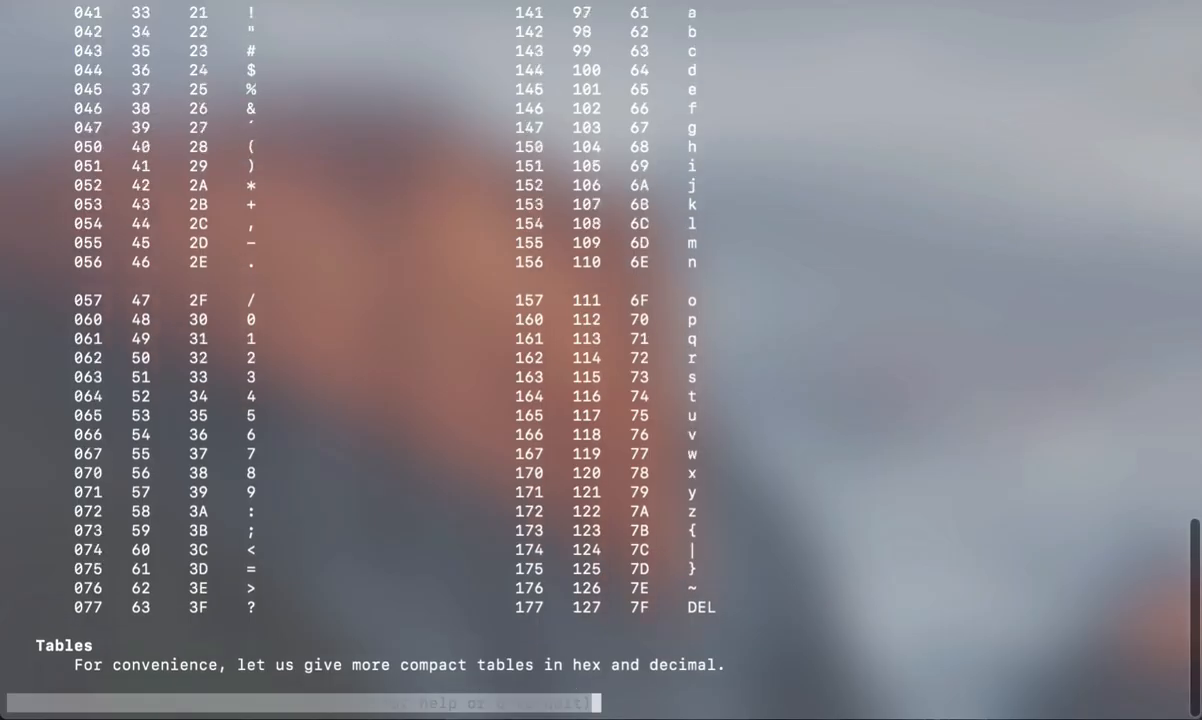
scroll(up, 3)
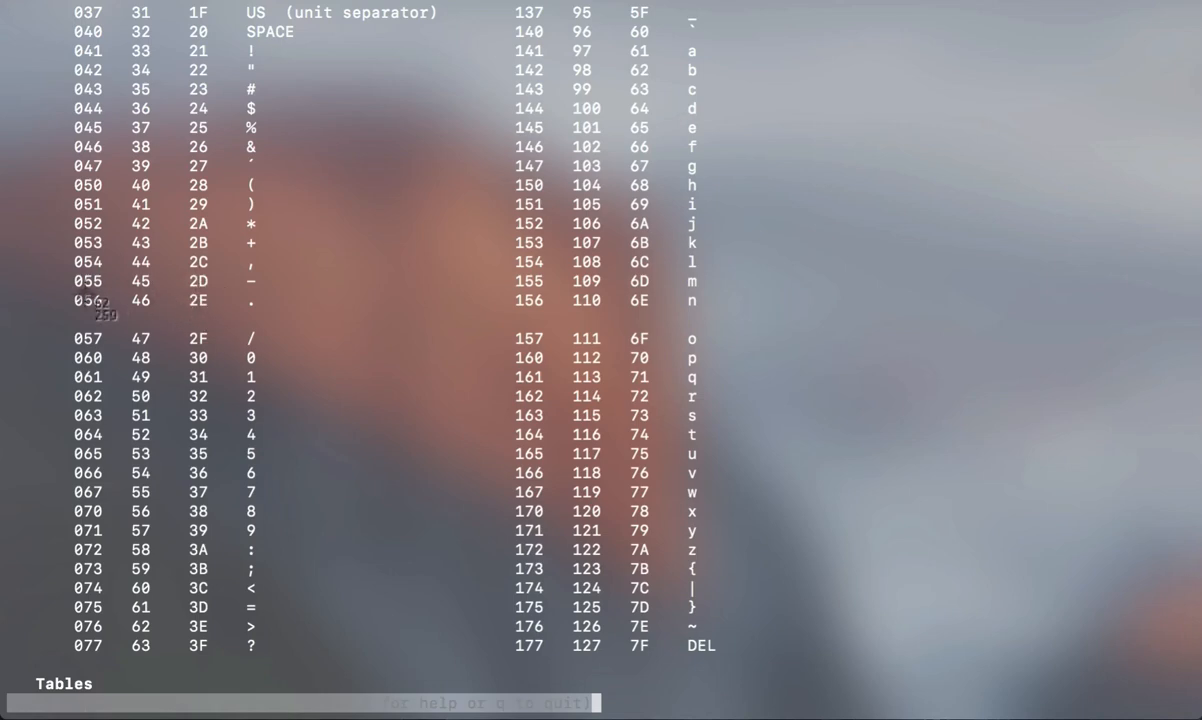
drag(100, 305, 360, 660)
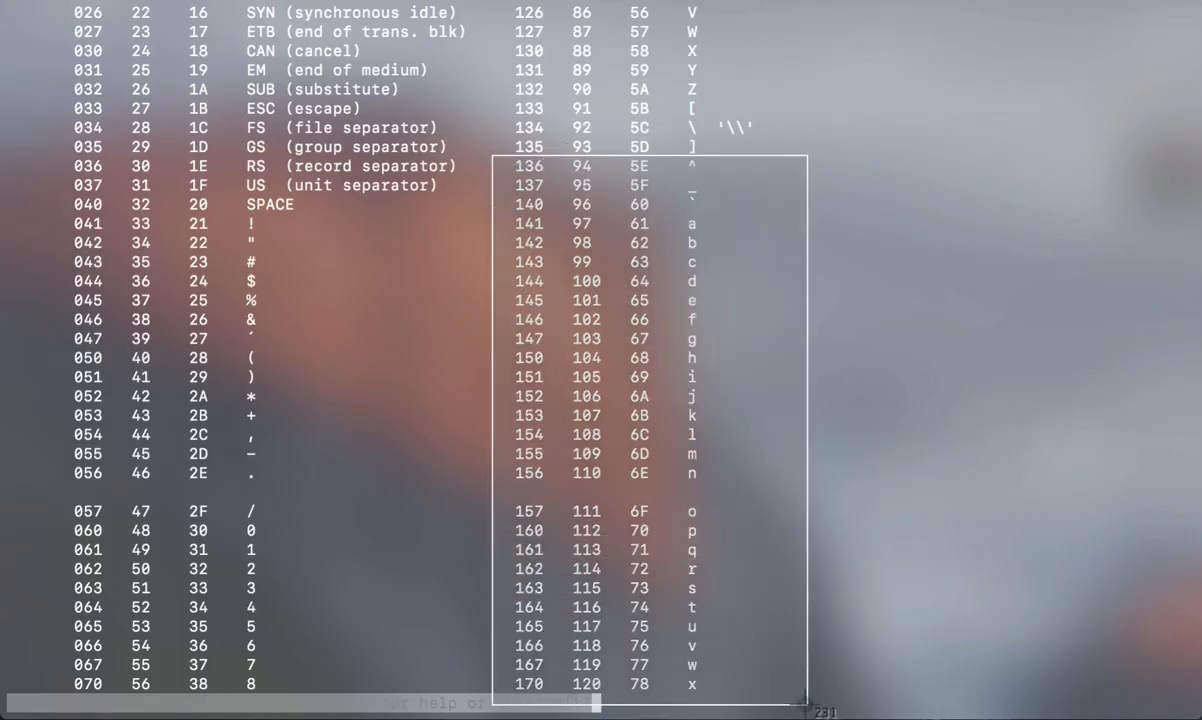
scroll(down, 3)
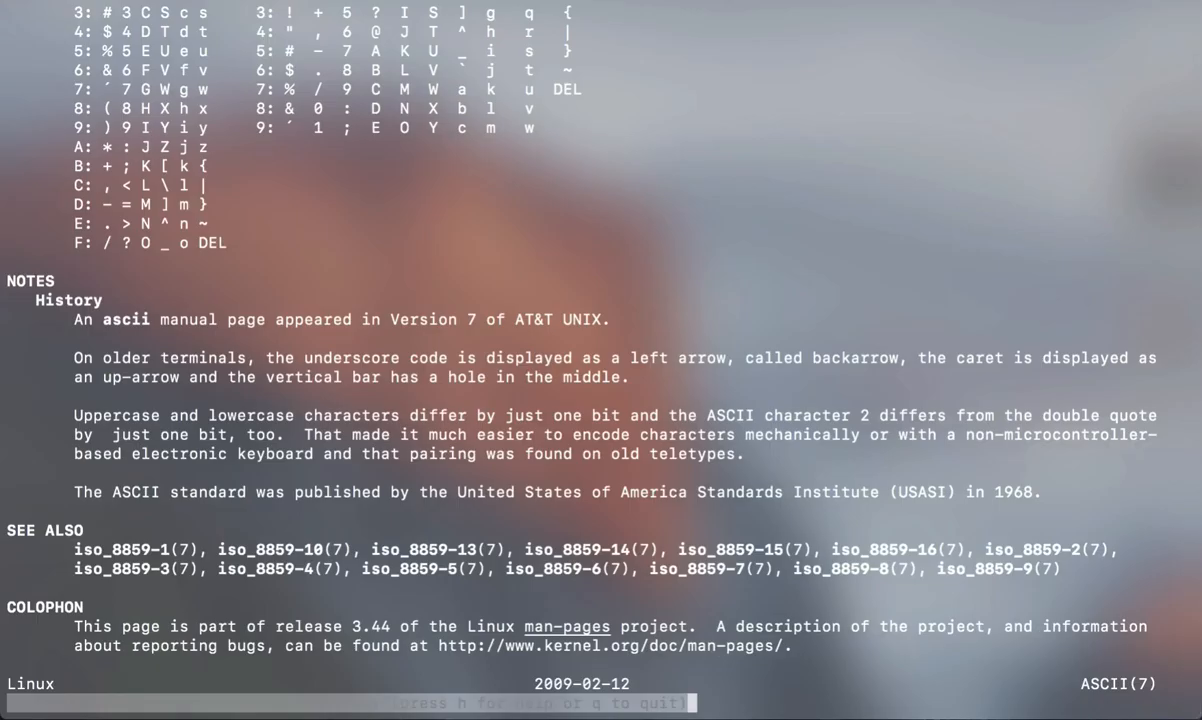
key(q)
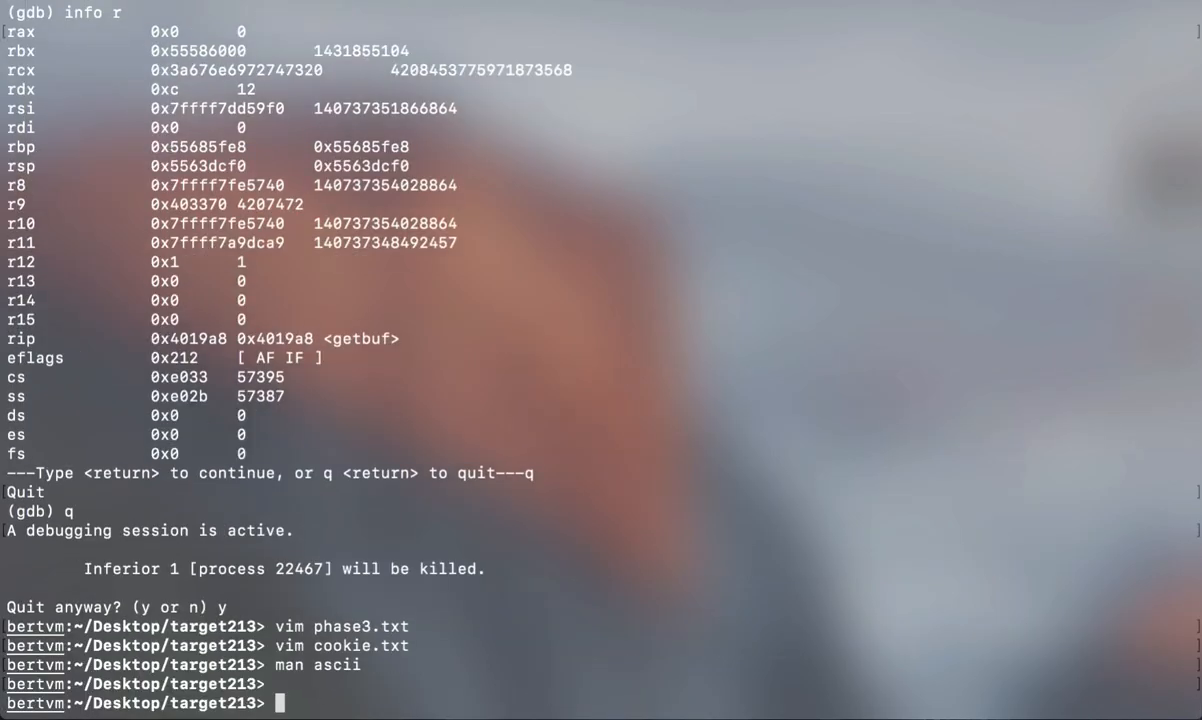
text(vim phase3.txt)
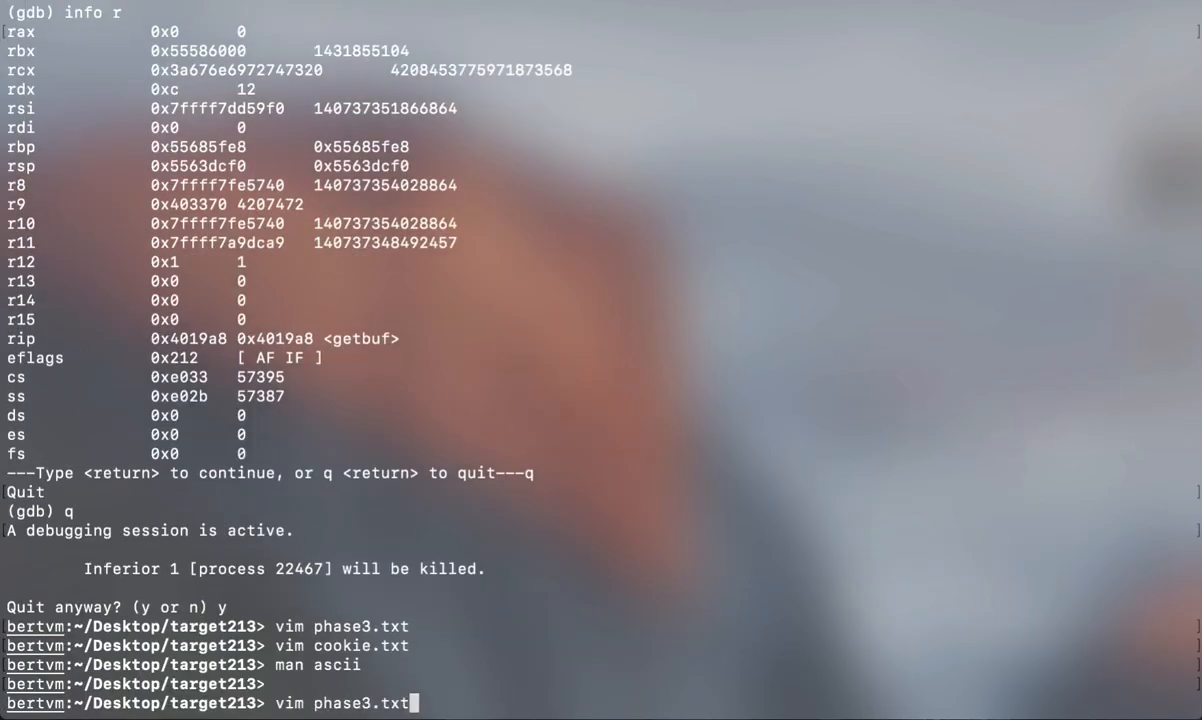
key(Return)
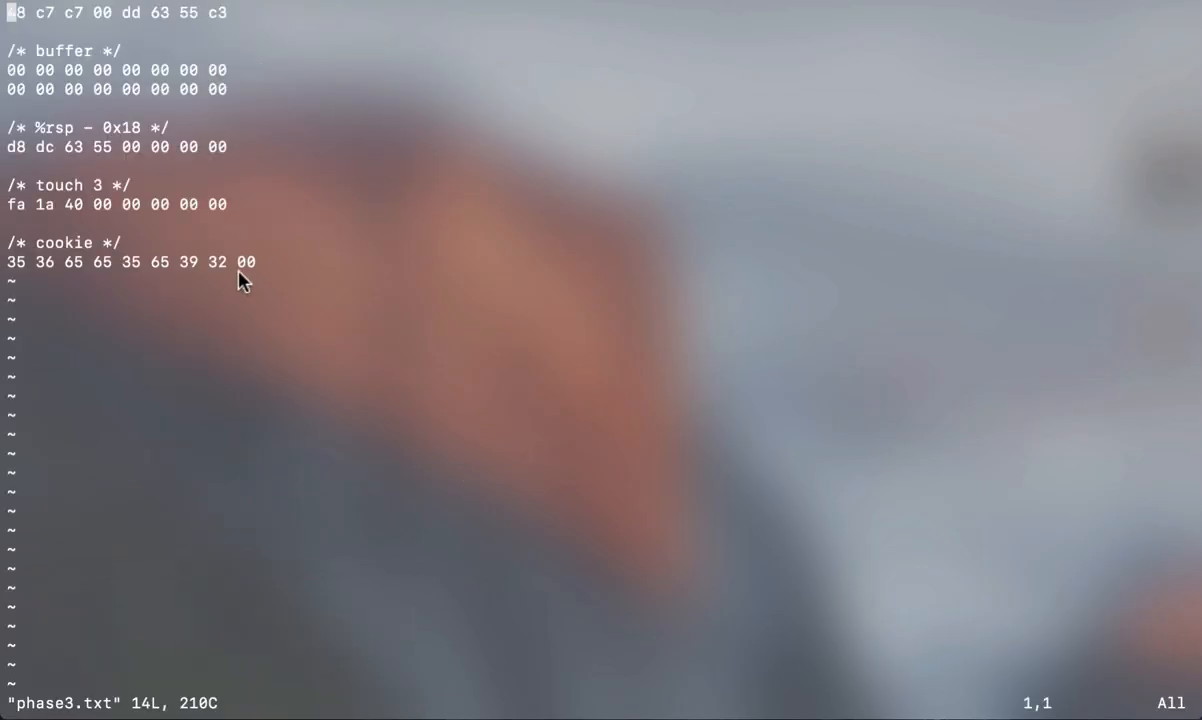
mouse_move(215, 325)
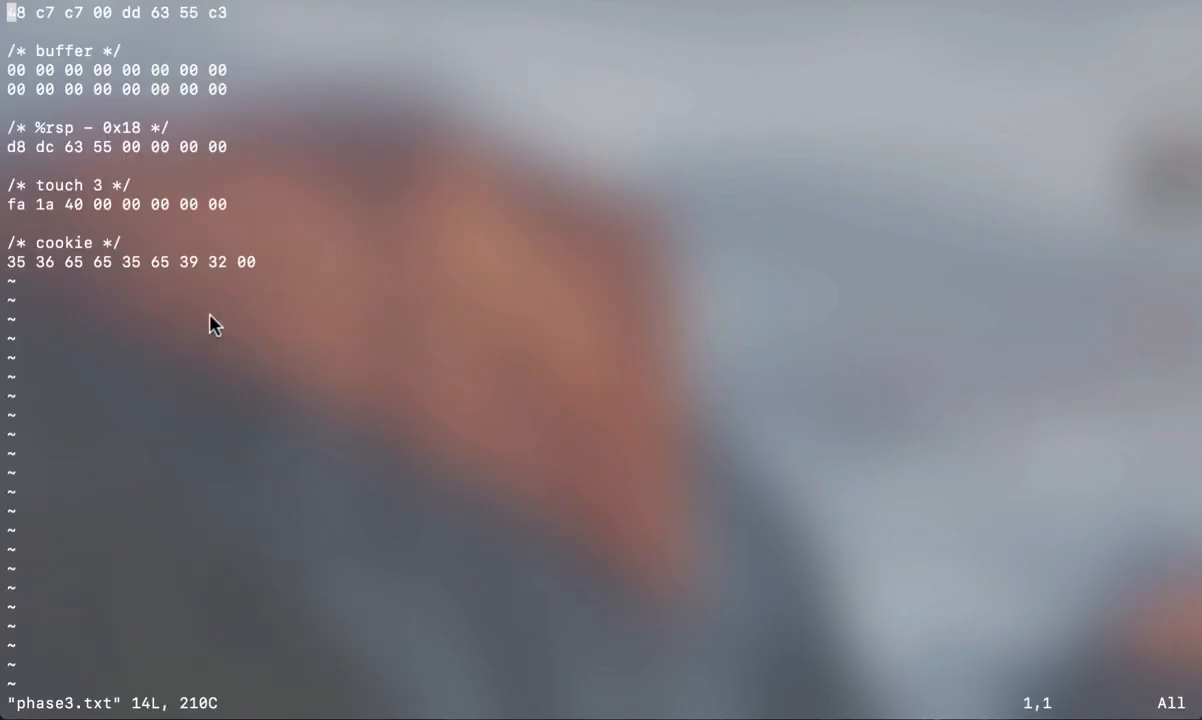
mouse_move(645, 408)
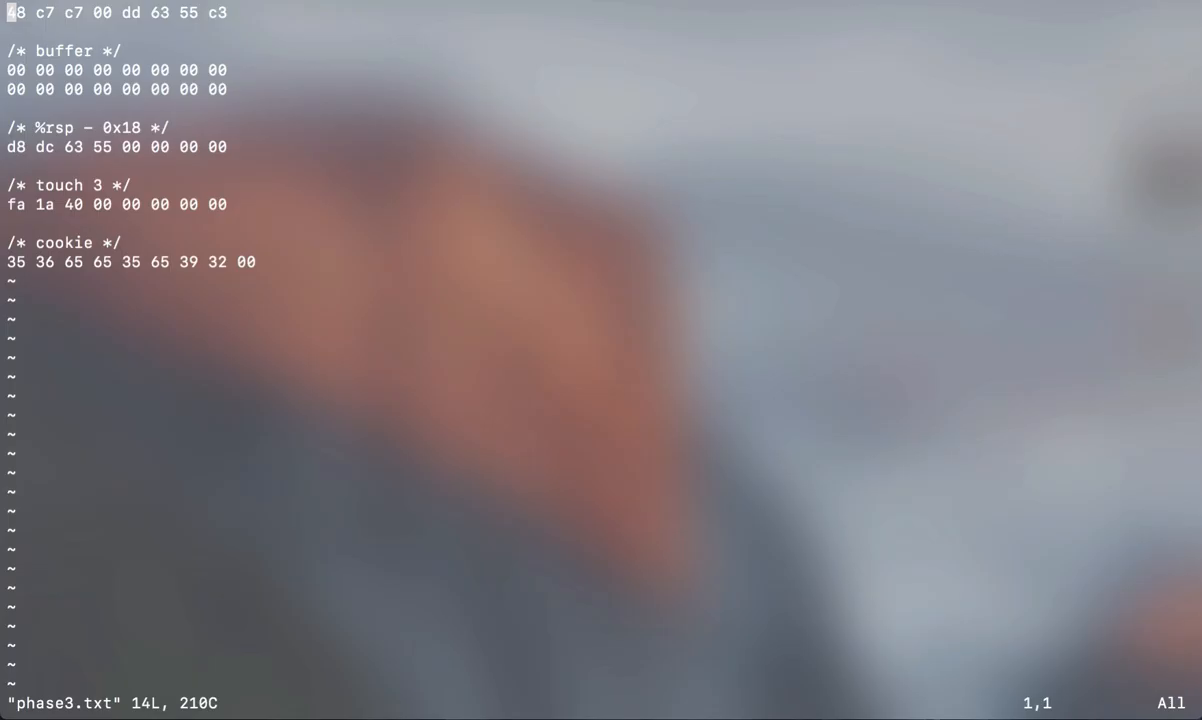
mouse_move(420, 577)
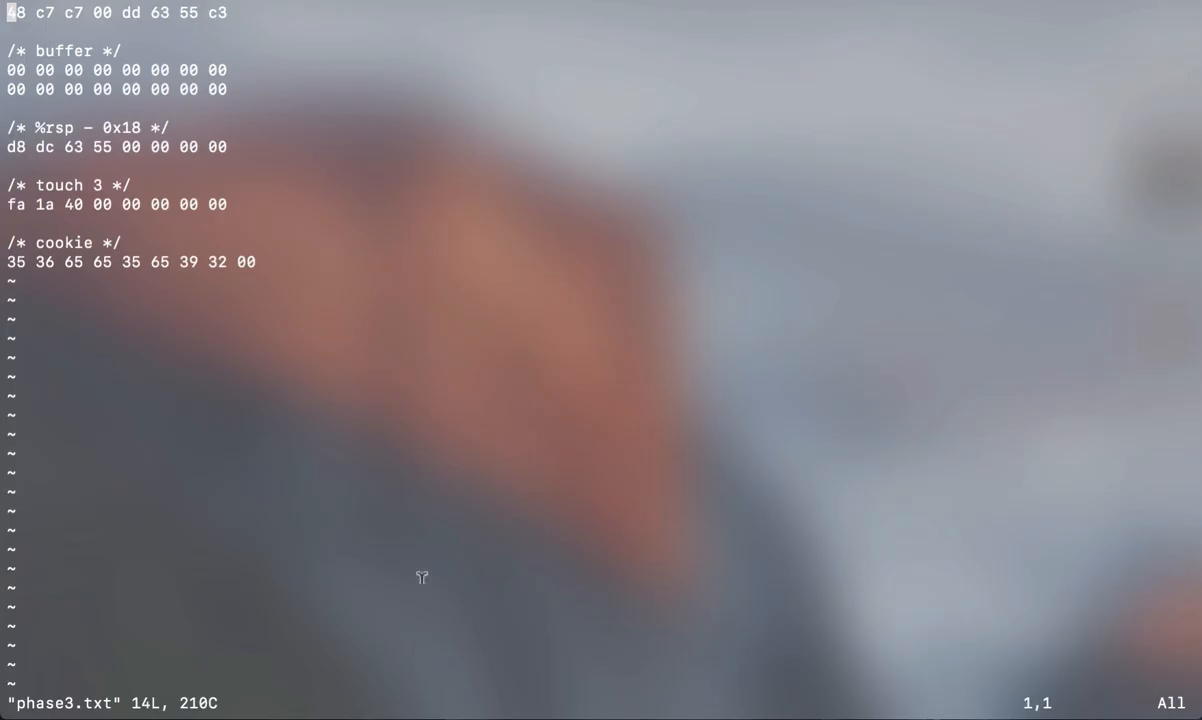
mouse_move(180, 262)
text(ca)
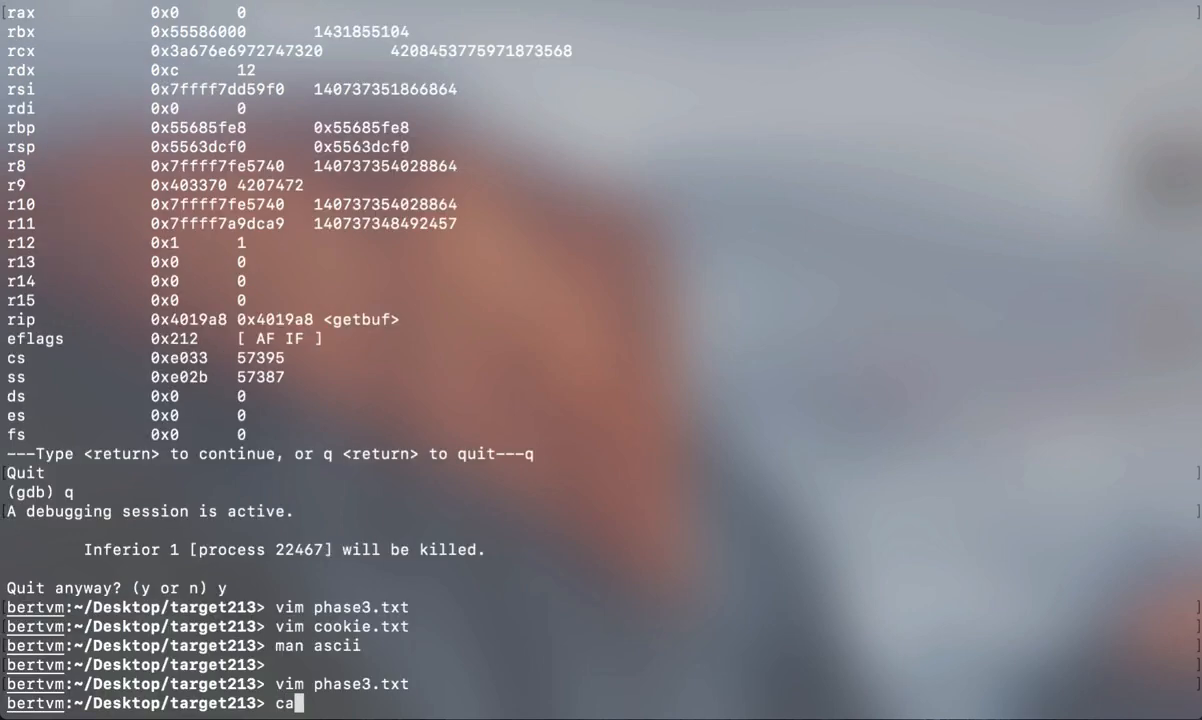
Start typing a cat command at the bash prompt after leaving Vim.
text(t)
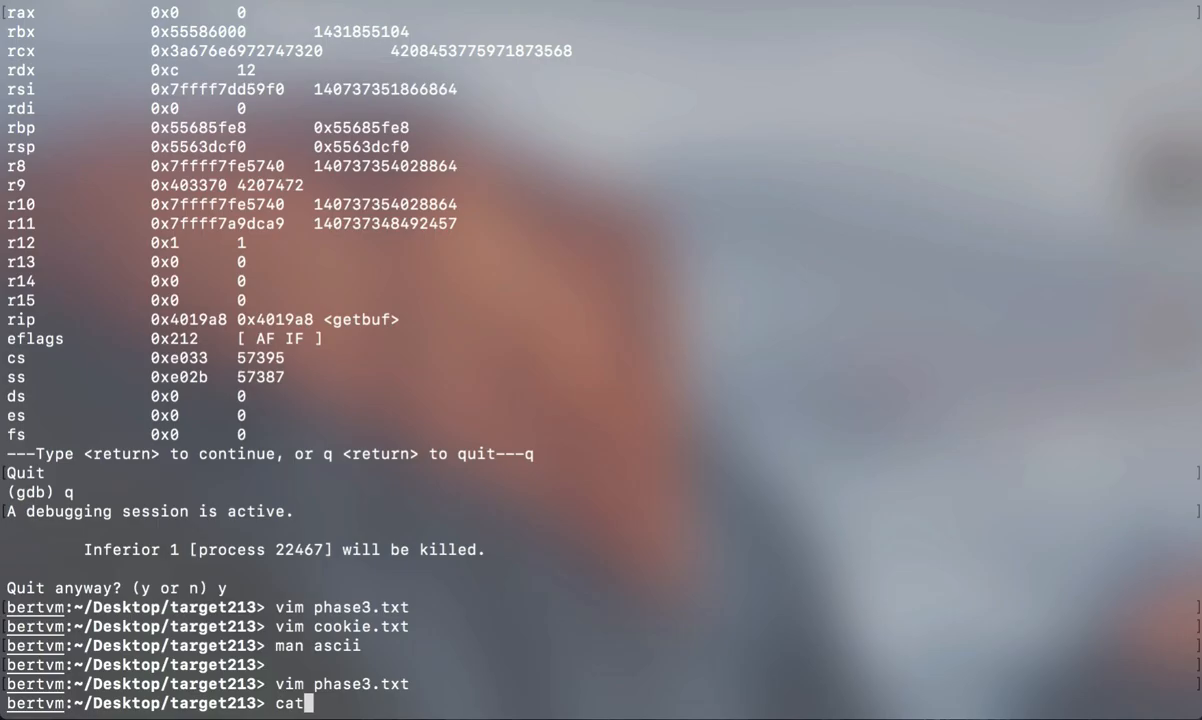